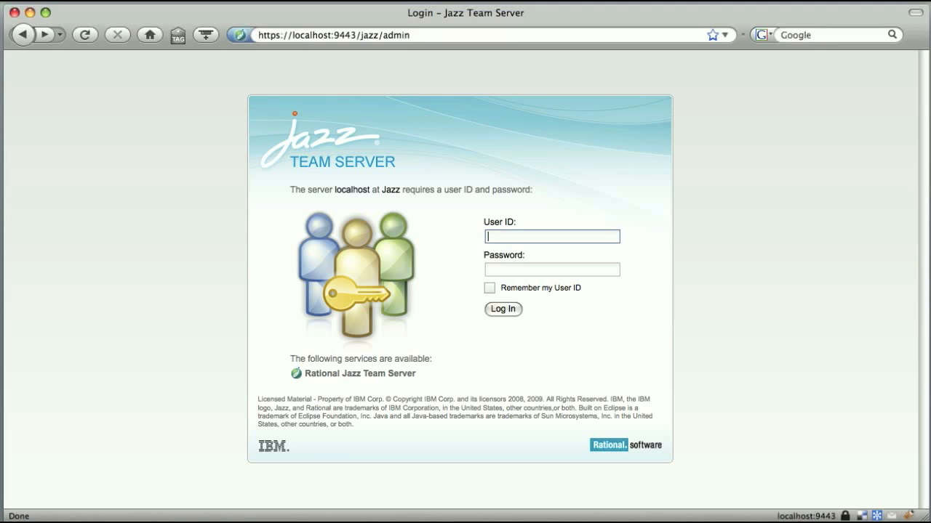
pyautogui.write('bill-admin')
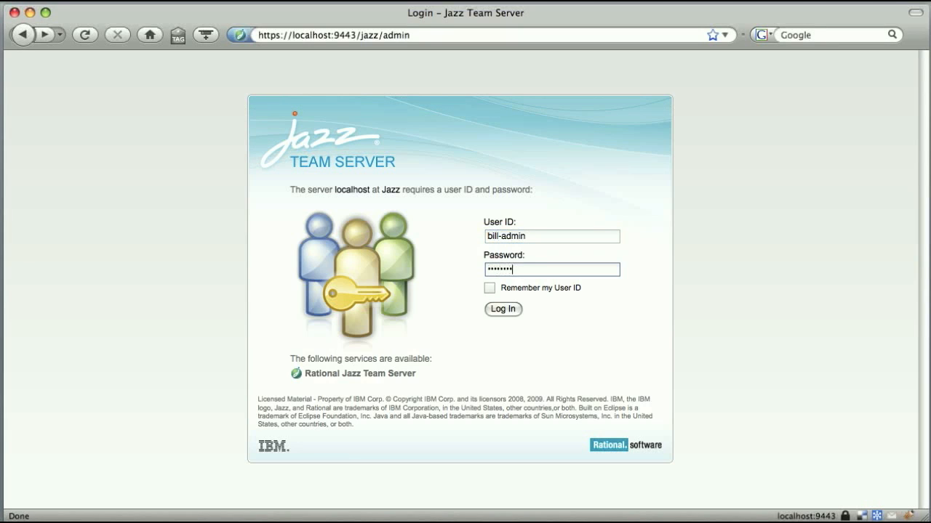
pyautogui.click(503, 308)
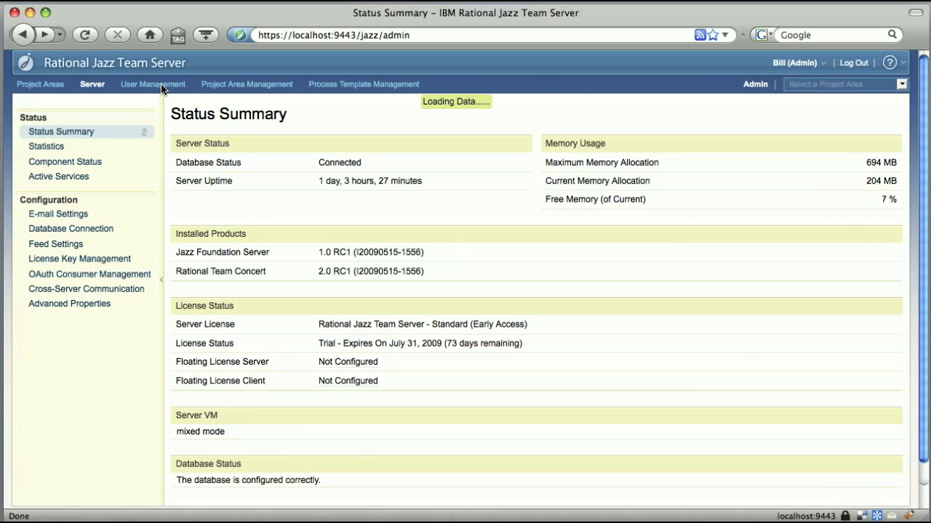
pyautogui.click(153, 82)
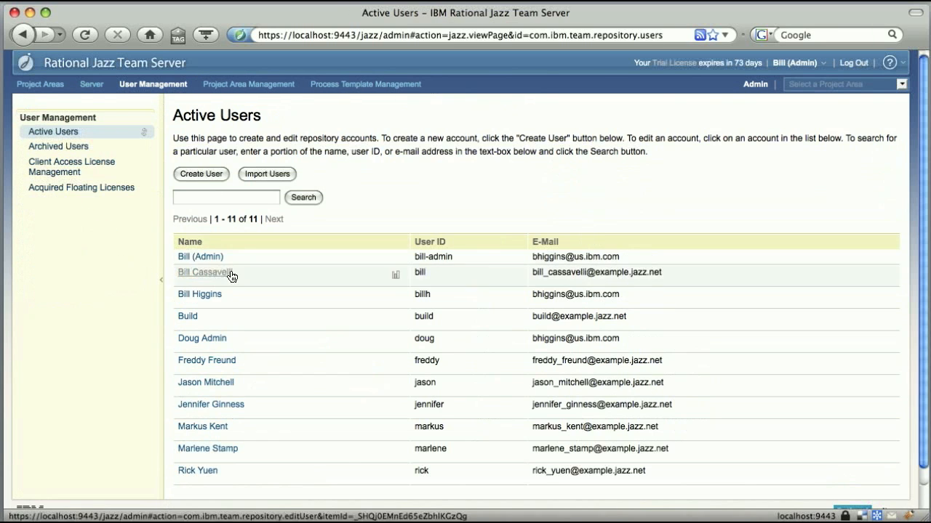
# Open the Bill (Admin) account showing JazzAdmins permission and a Developer license
pyautogui.click(200, 256)
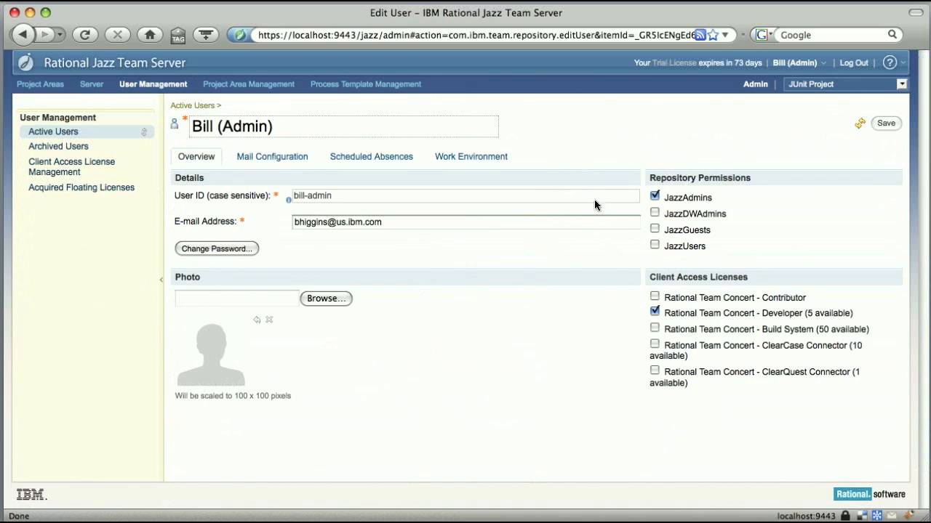
pyautogui.moveTo(698, 256)
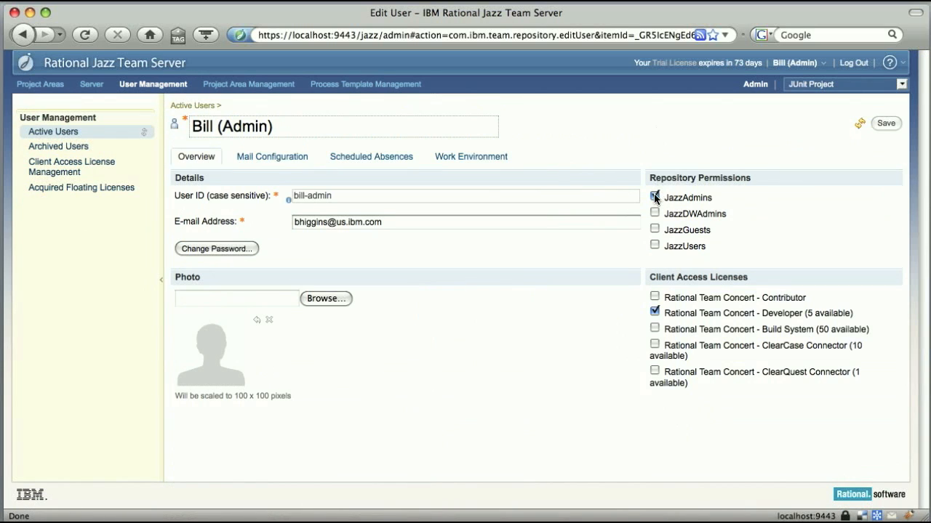
pyautogui.moveTo(654, 197)
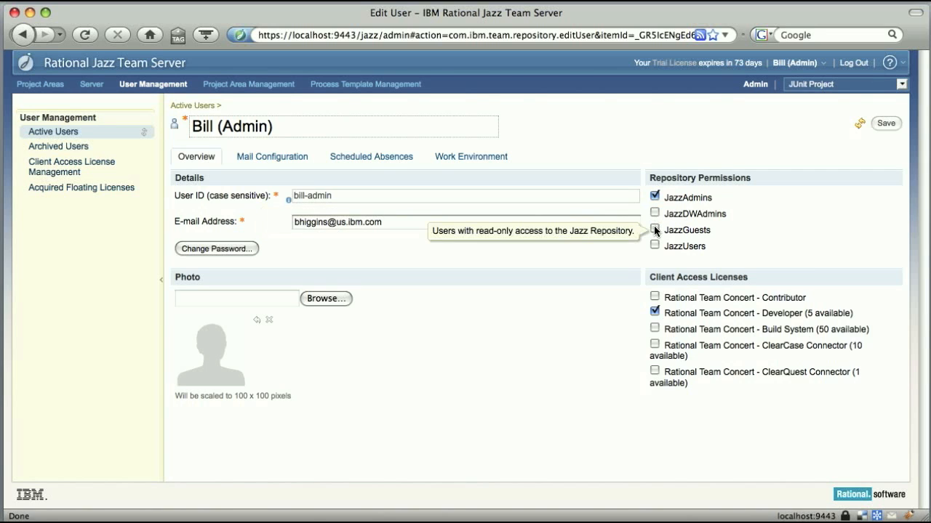
pyautogui.moveTo(654, 246)
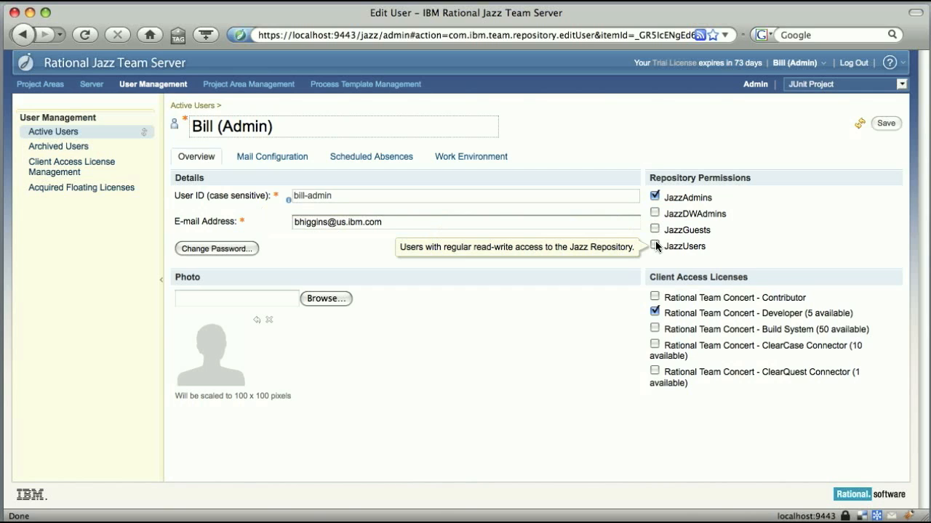
pyautogui.moveTo(680, 198)
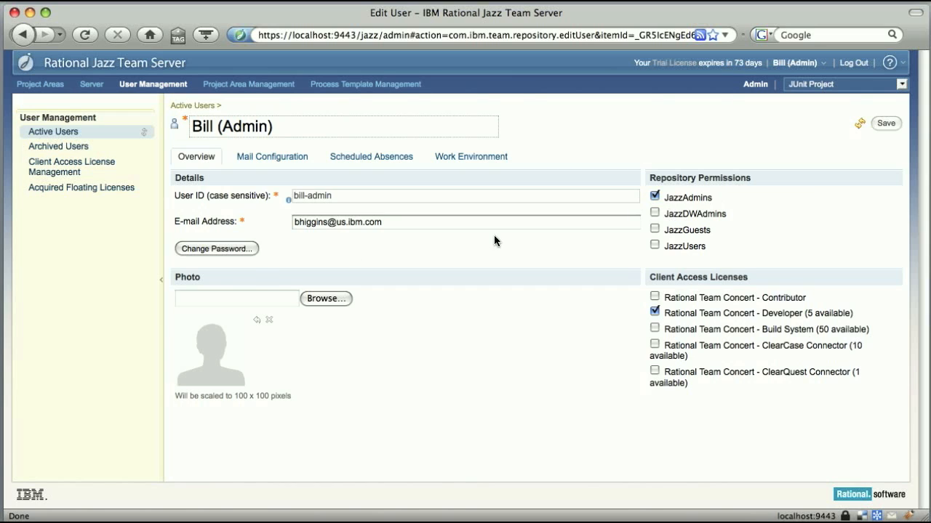
pyautogui.moveTo(28, 282)
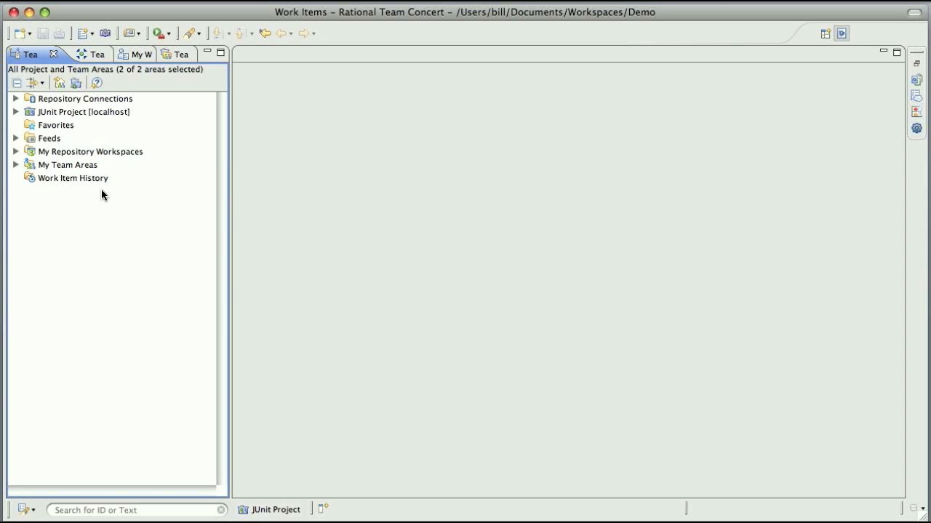
pyautogui.moveTo(44, 115)
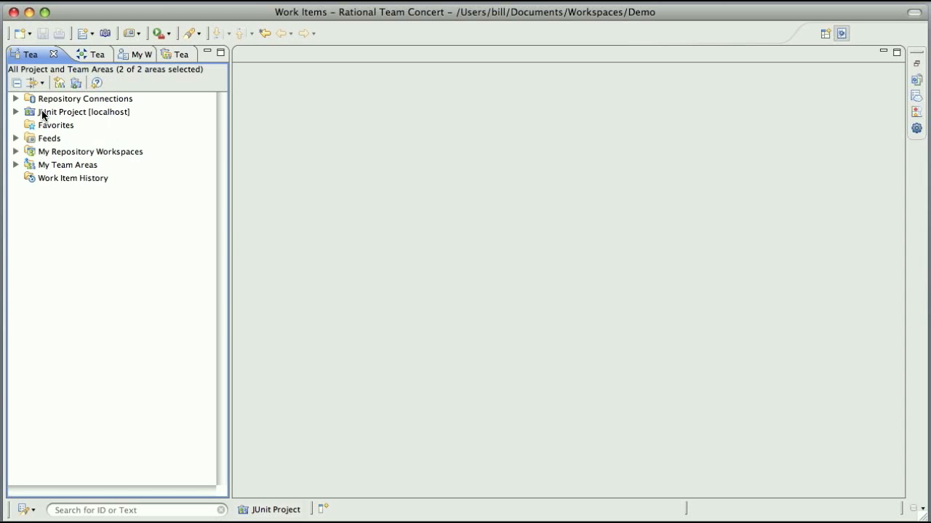
pyautogui.moveTo(58, 116)
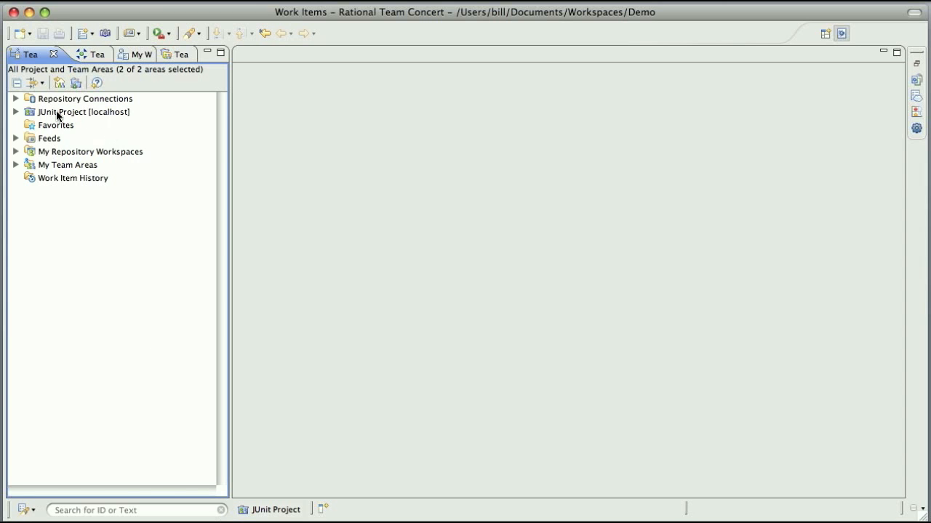
# Open the JUnit Project [localhost] project area editor from Team Artifacts
pyautogui.rightClick(83, 110)
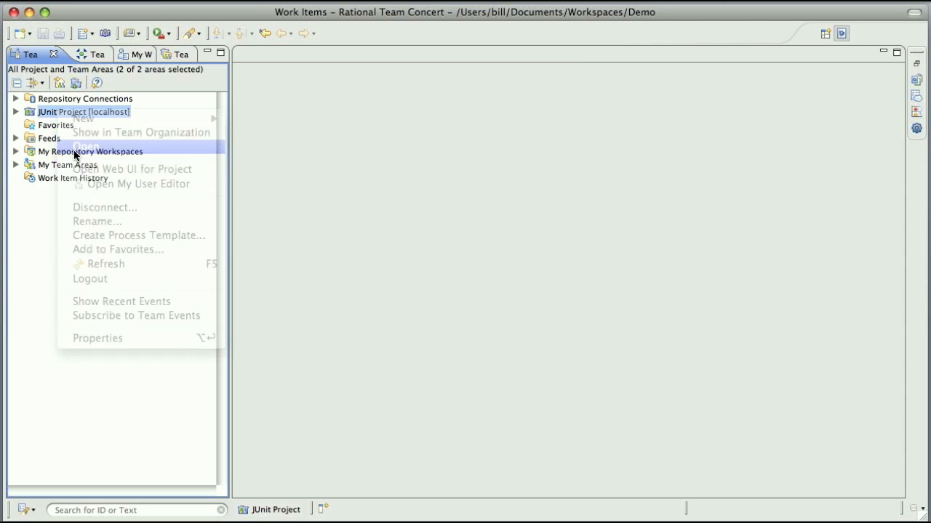
pyautogui.click(84, 145)
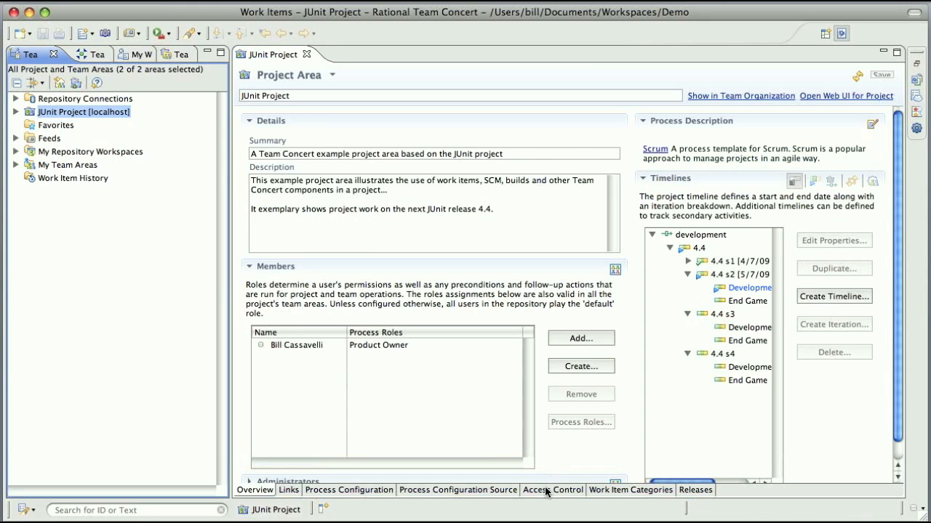
# Show the JUnit Project's Access Control settings, where read access is granted to Everyone
pyautogui.click(553, 488)
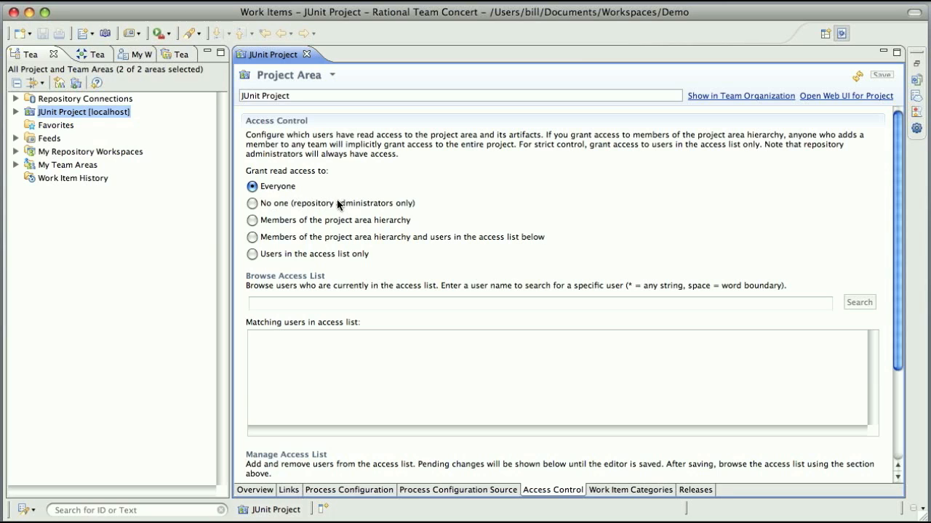
pyautogui.moveTo(274, 224)
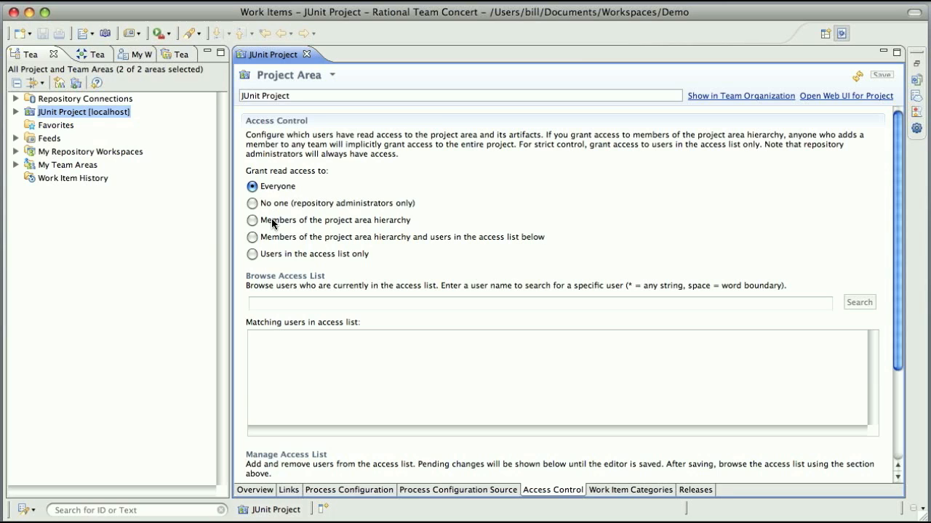
pyautogui.moveTo(405, 224)
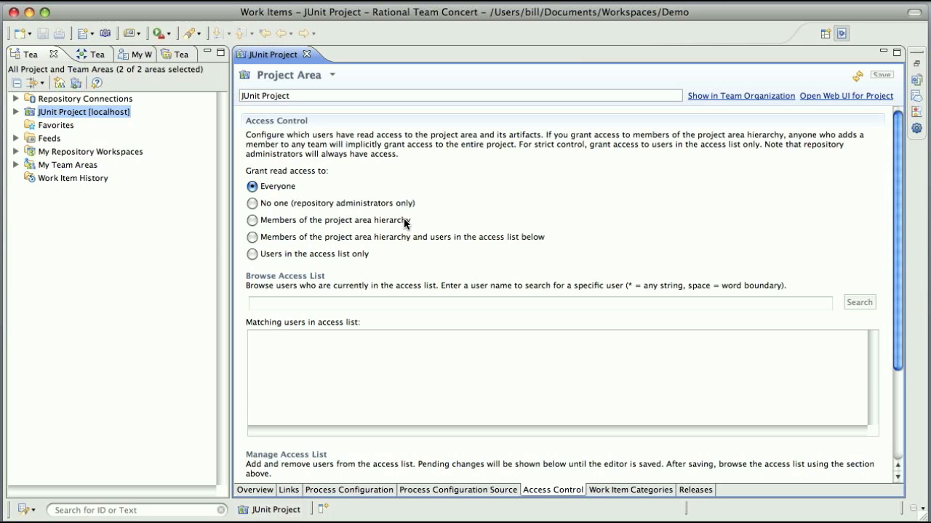
pyautogui.moveTo(341, 250)
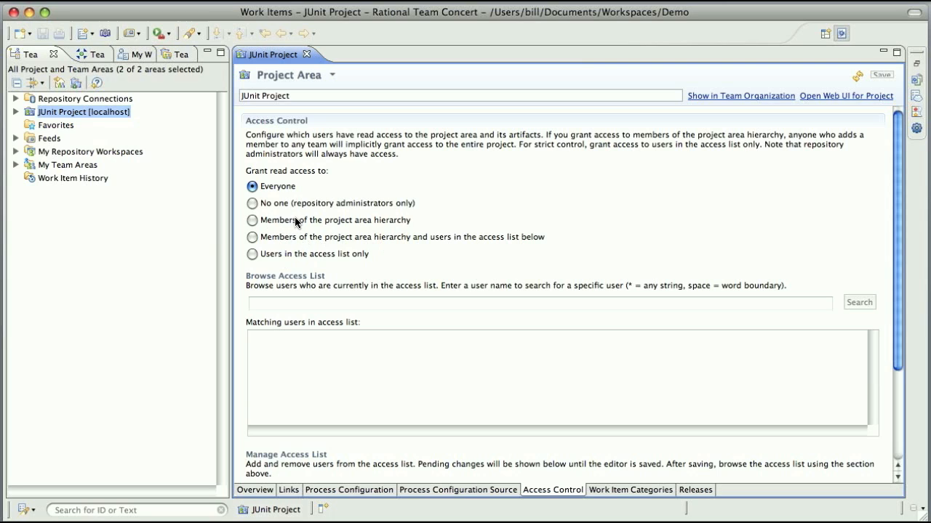
pyautogui.moveTo(334, 224)
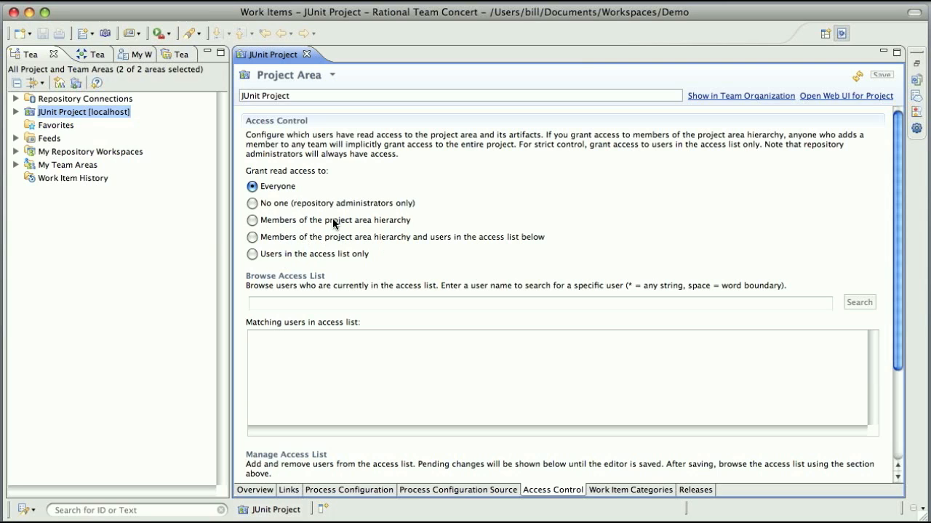
pyautogui.moveTo(143, 134)
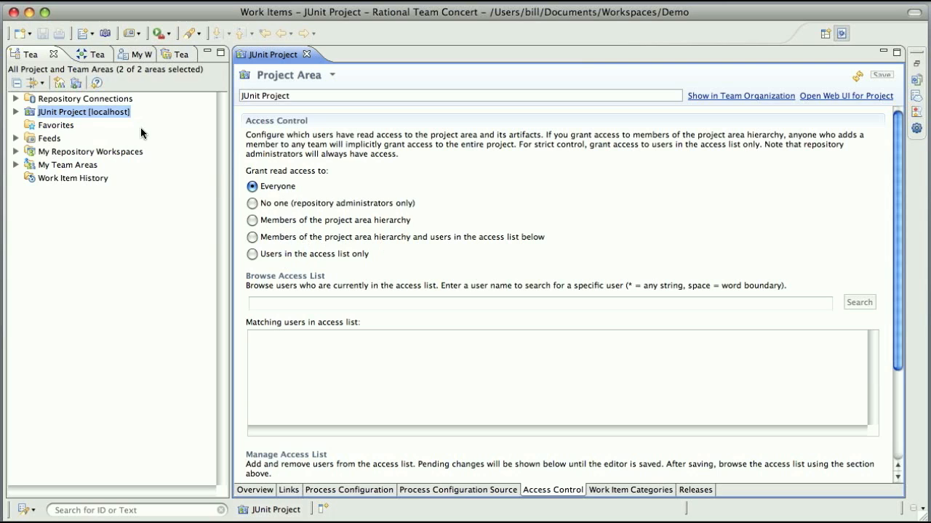
# Show JUnit Project in Team Organization with Bill Cassavelli, Jason Mitchell and Markus Kent
pyautogui.rightClick(82, 110)
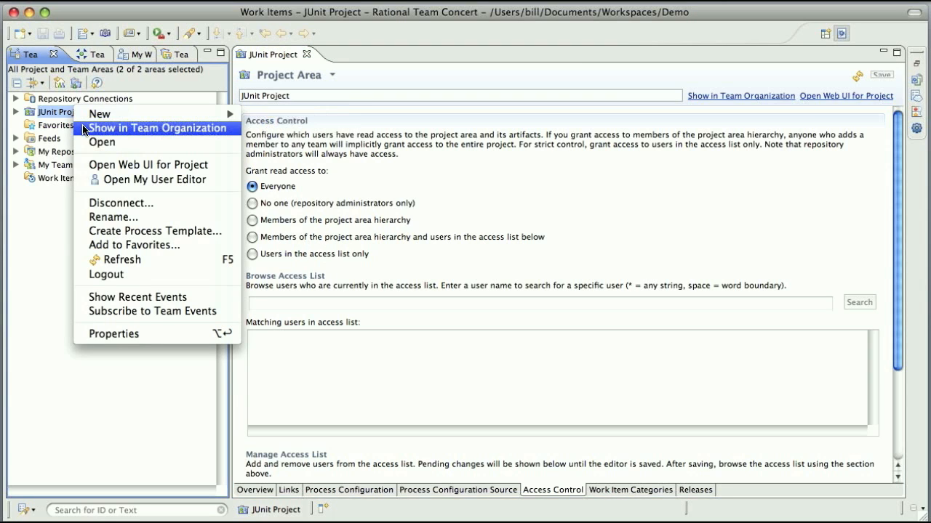
pyautogui.click(157, 128)
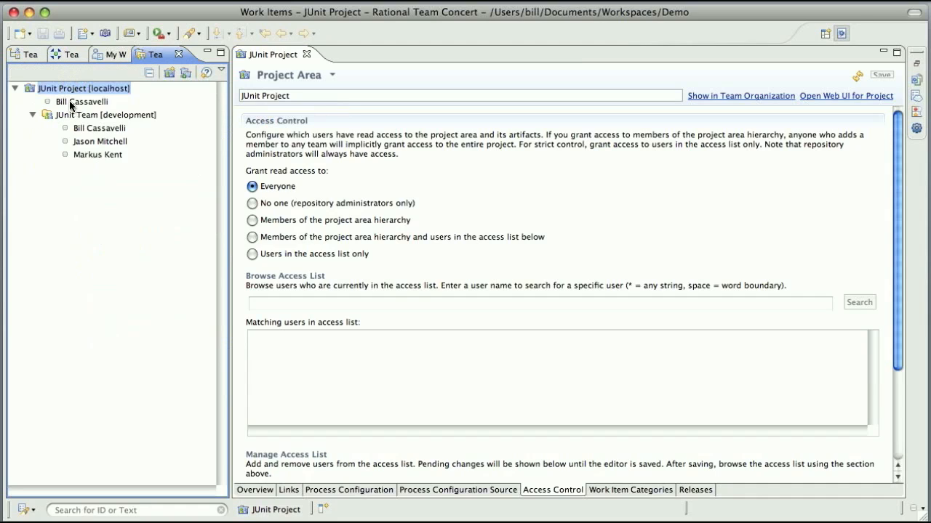
pyautogui.moveTo(81, 129)
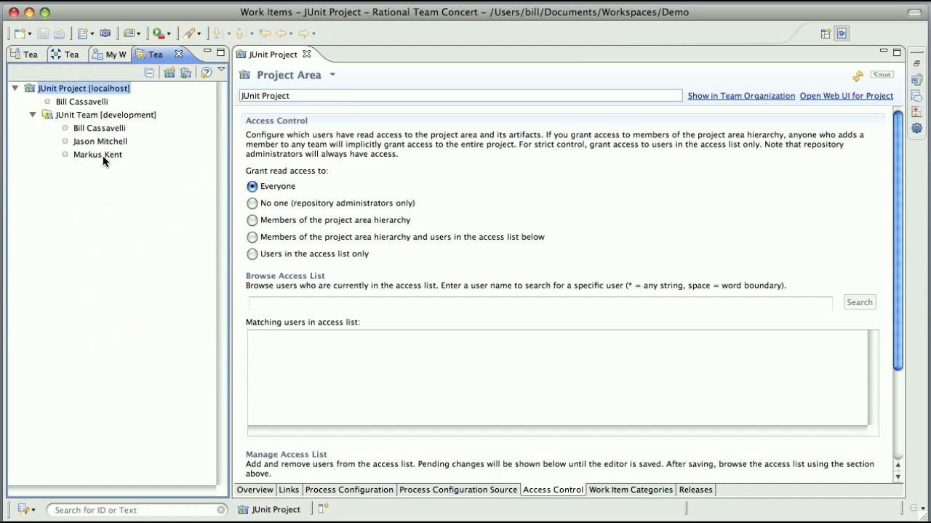
pyautogui.moveTo(245, 356)
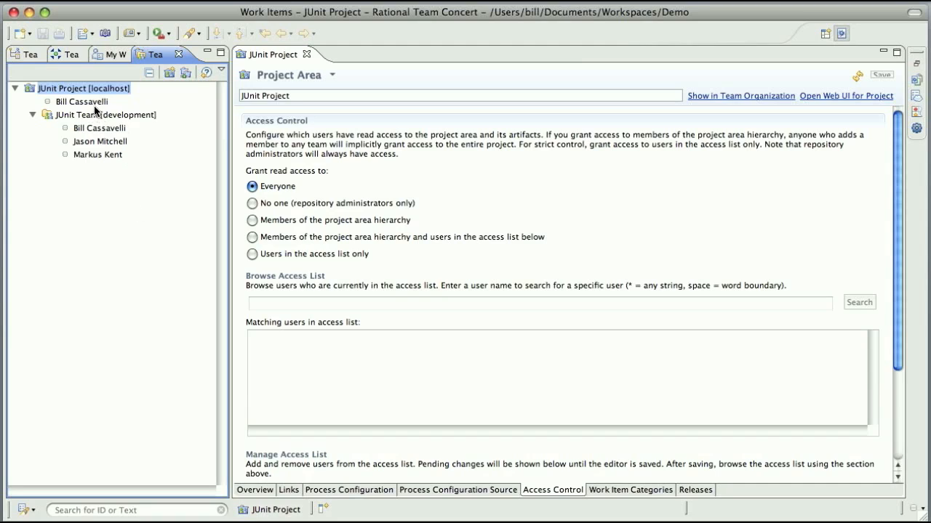
pyautogui.moveTo(112, 184)
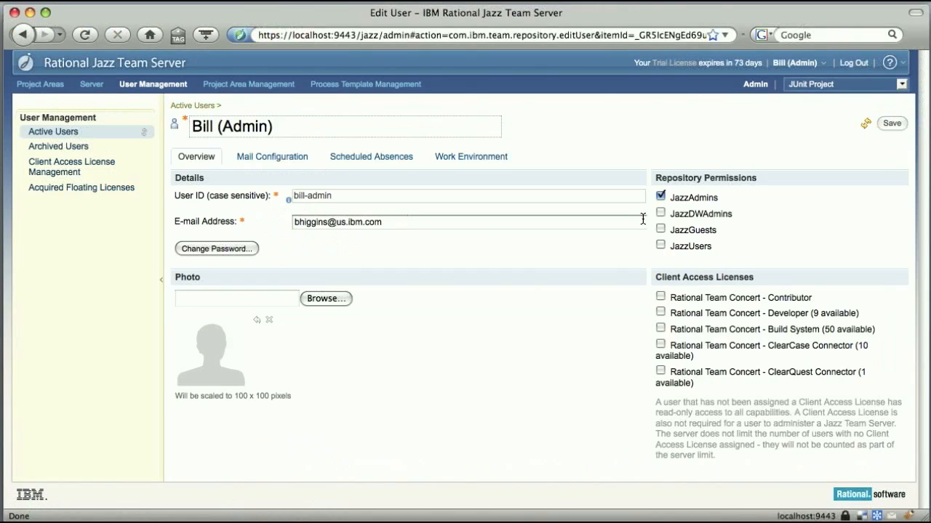
# Log out of the admin web session and sign in as the non-member test user
pyautogui.click(852, 62)
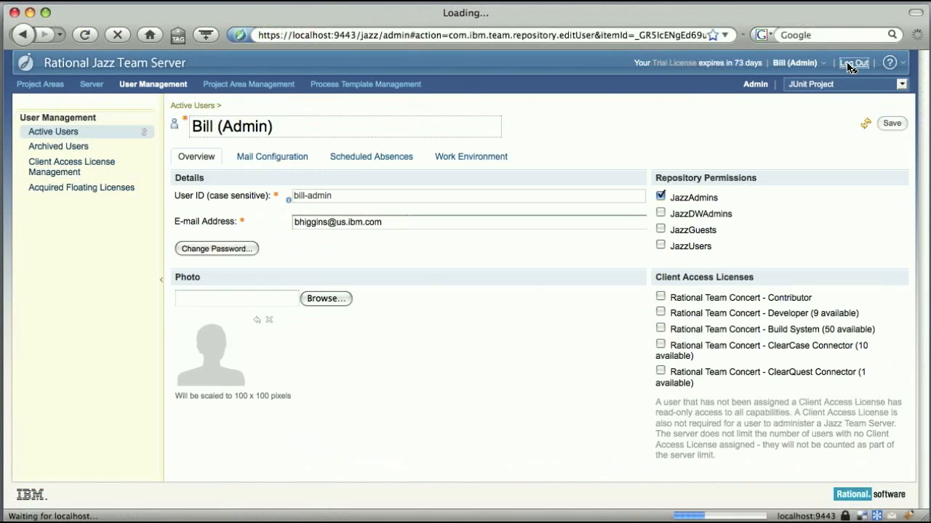
pyautogui.click(852, 62)
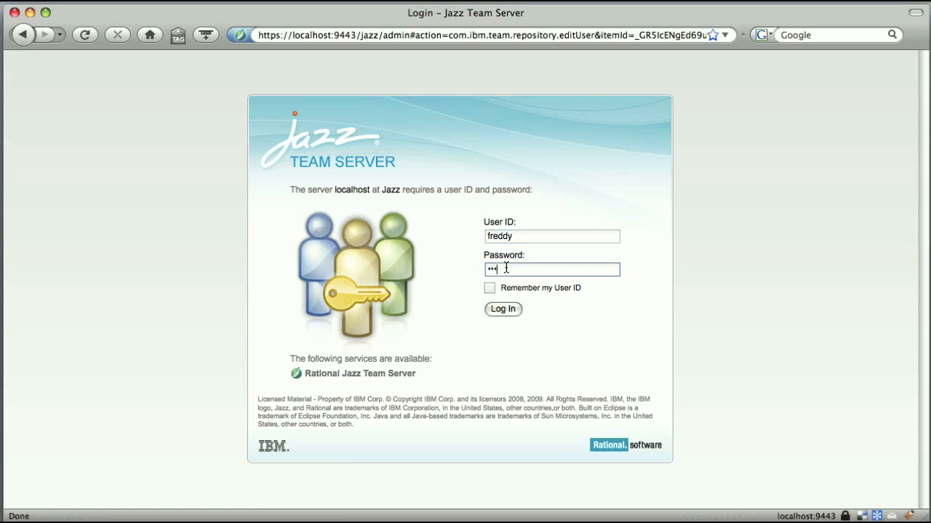
pyautogui.click(503, 308)
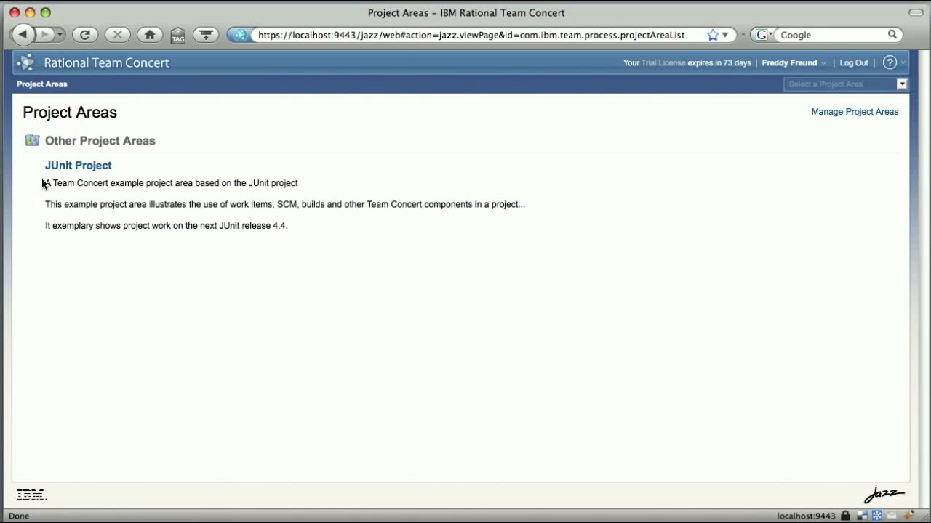
pyautogui.moveTo(410, 434)
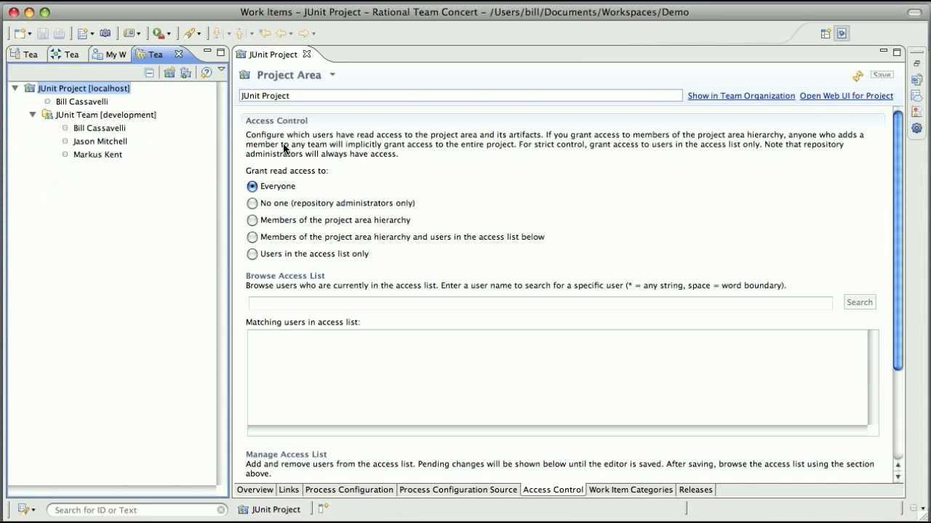
# Grant JUnit Project read access to members of the project area hierarchy and return to the browser
pyautogui.click(251, 220)
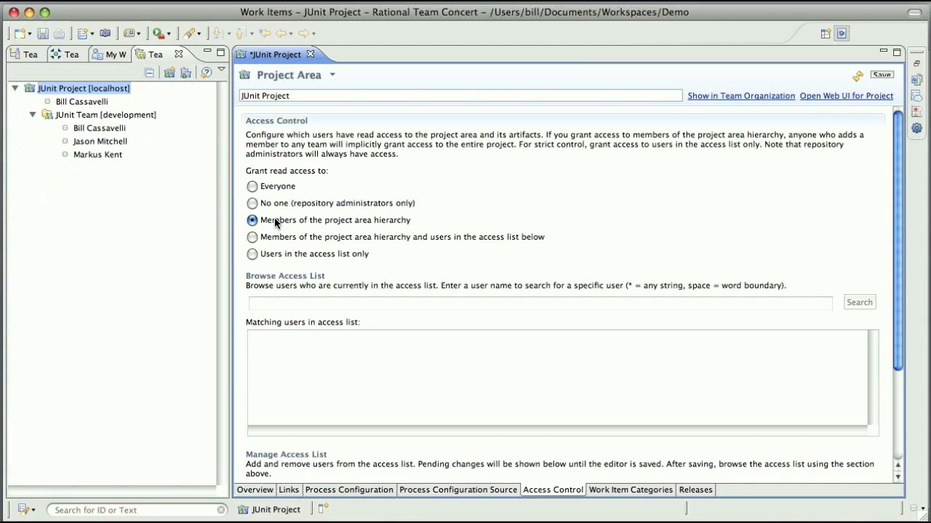
pyautogui.moveTo(102, 153)
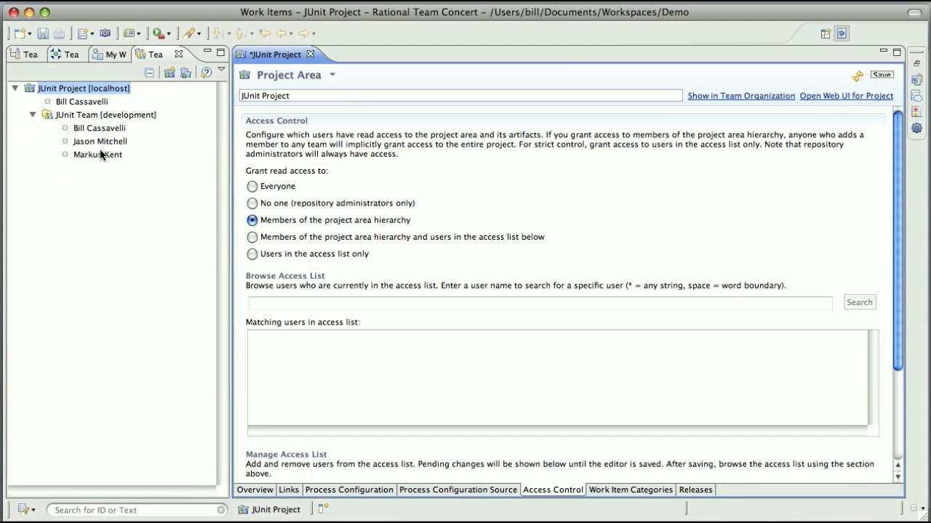
pyautogui.click(882, 75)
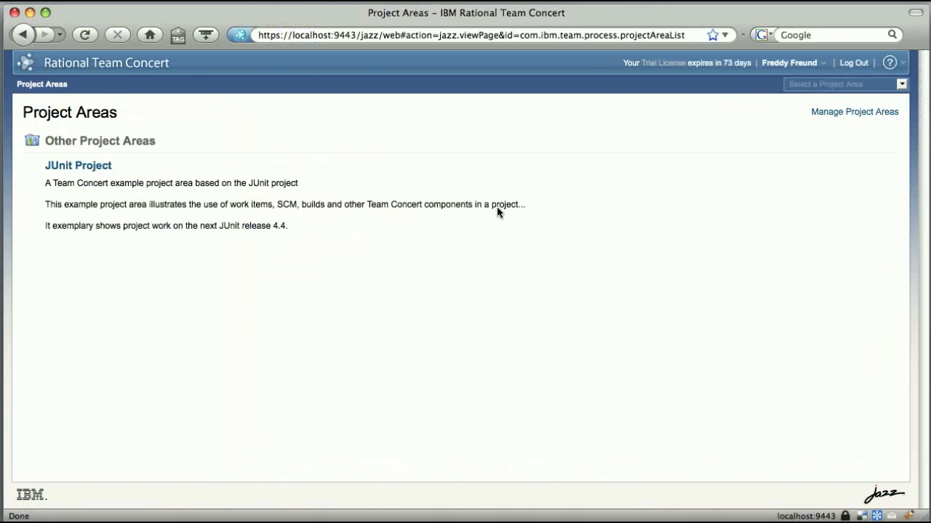
# Reload the Project Areas page so it reports no project areas for the non-member user
pyautogui.click(84, 35)
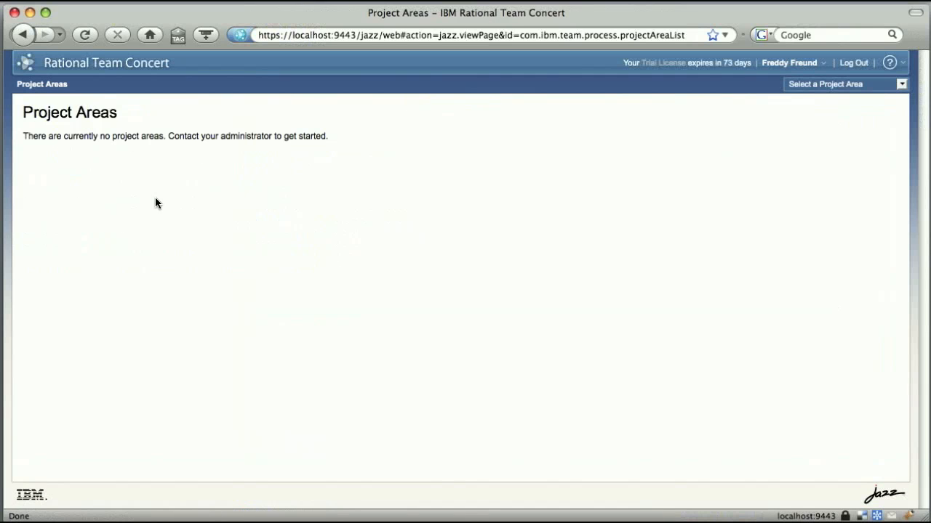
pyautogui.moveTo(78, 168)
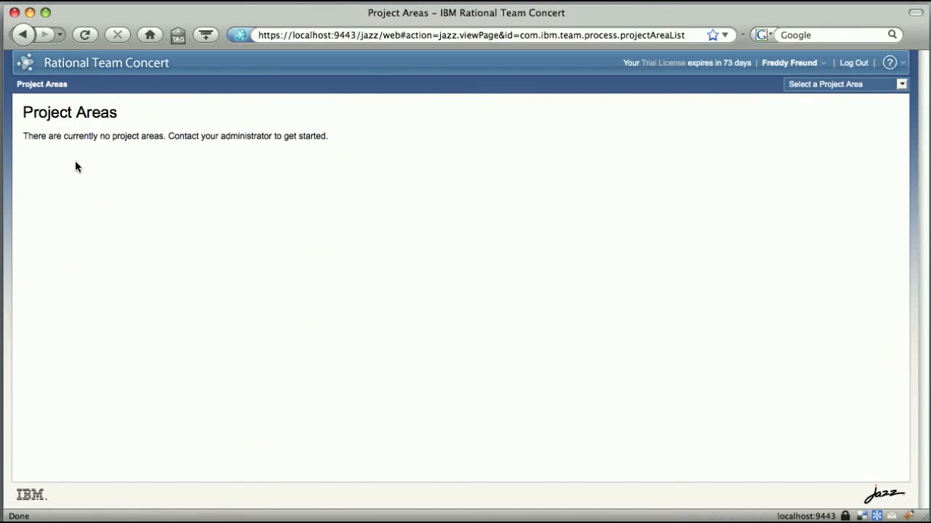
pyautogui.moveTo(73, 160)
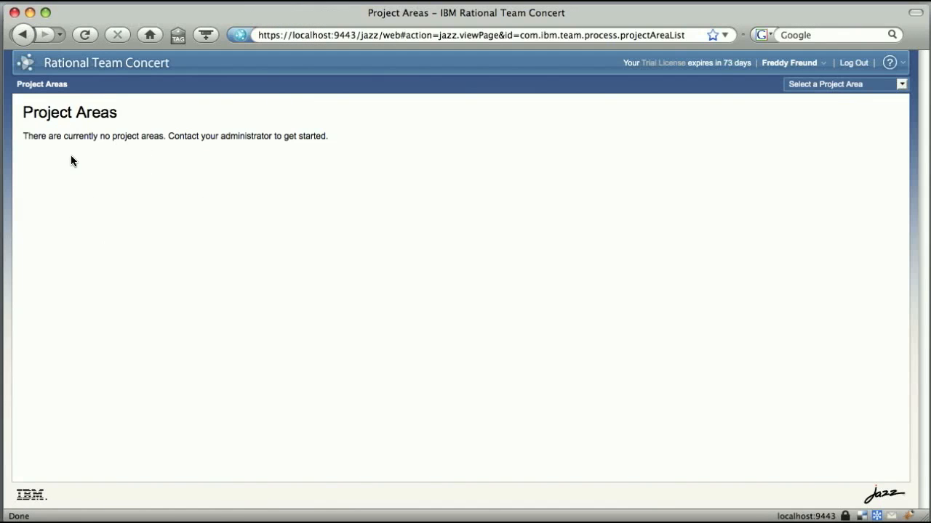
pyautogui.moveTo(313, 474)
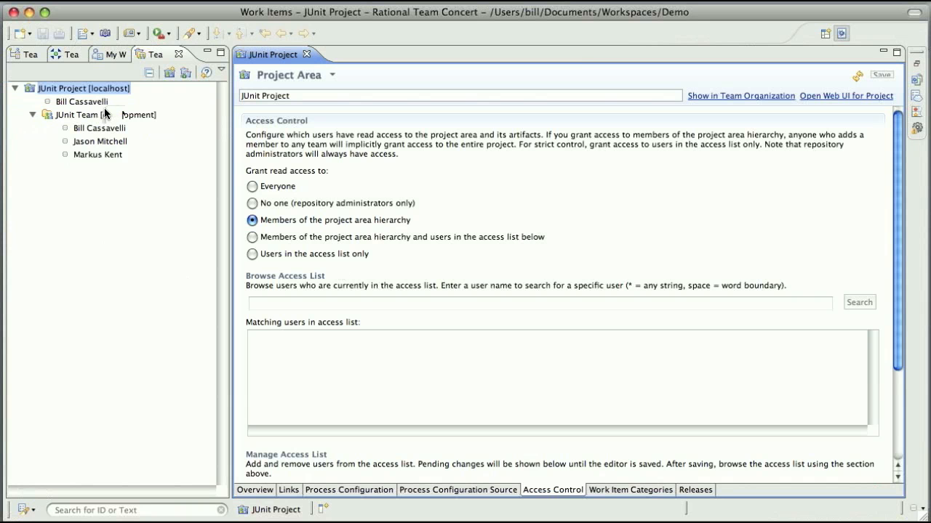
pyautogui.rightClick(80, 113)
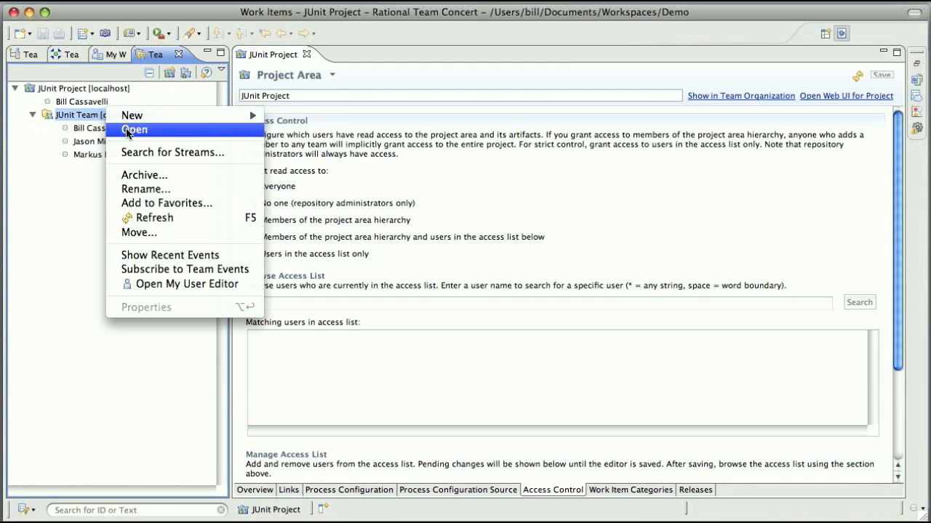
pyautogui.click(133, 130)
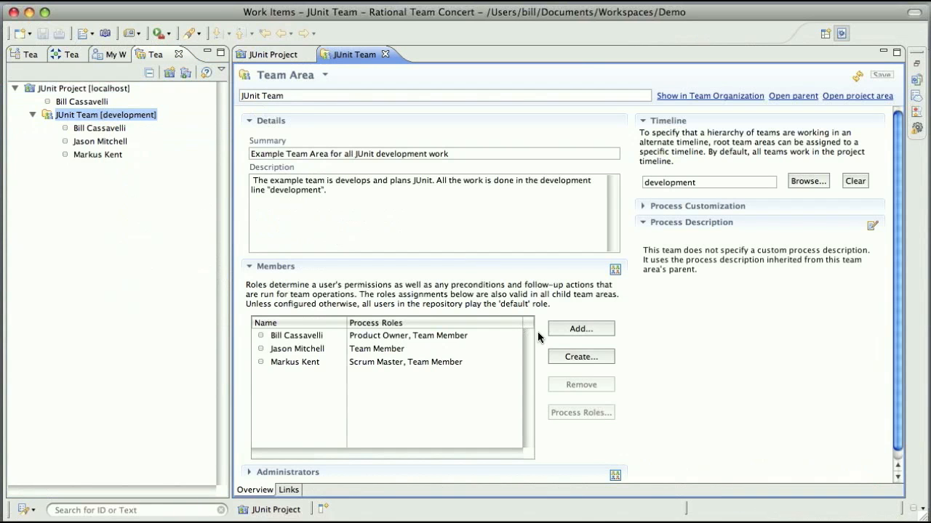
pyautogui.click(580, 329)
pyautogui.write('freddy')
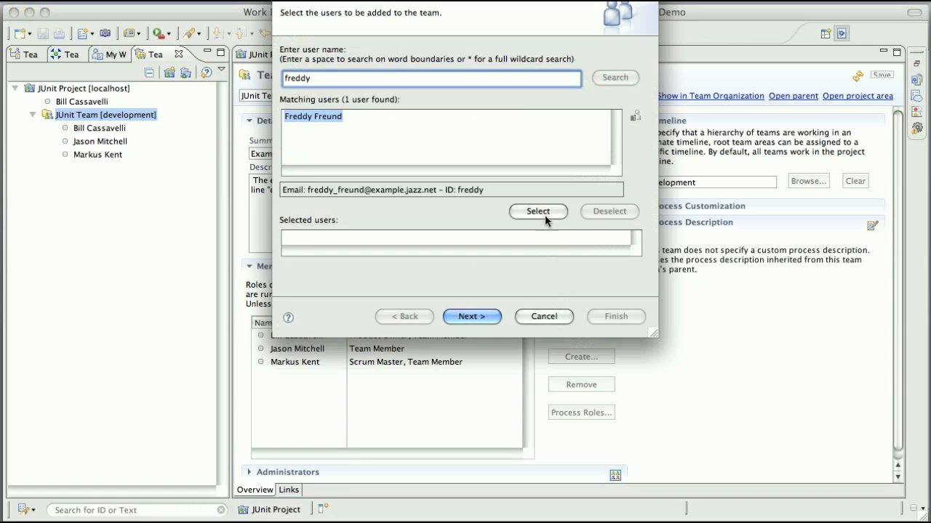
pyautogui.click(471, 317)
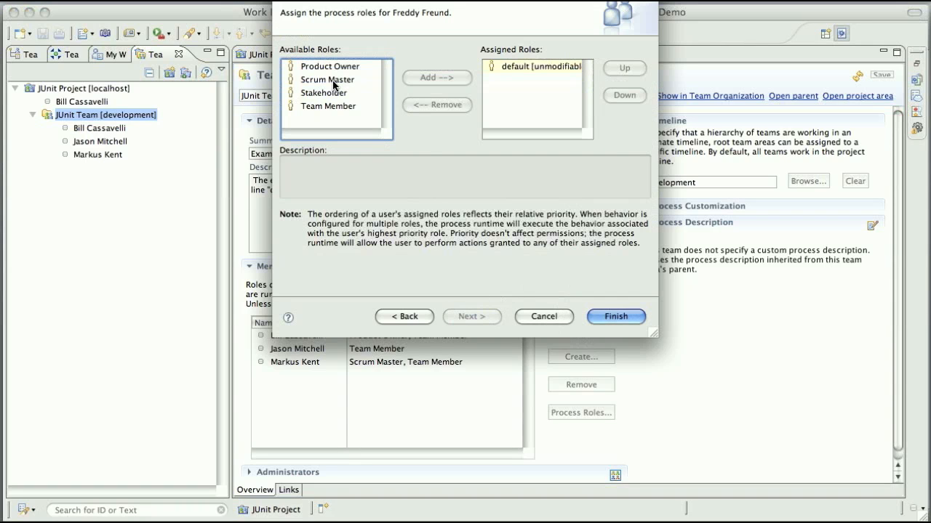
# Give Freddy the Team Member role, finish adding him, and skip the invitation email
pyautogui.click(436, 77)
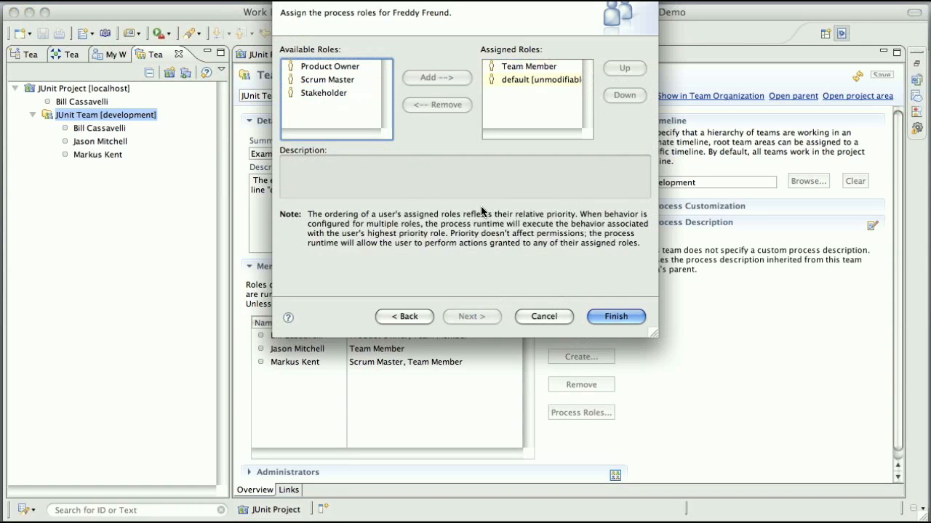
pyautogui.click(615, 317)
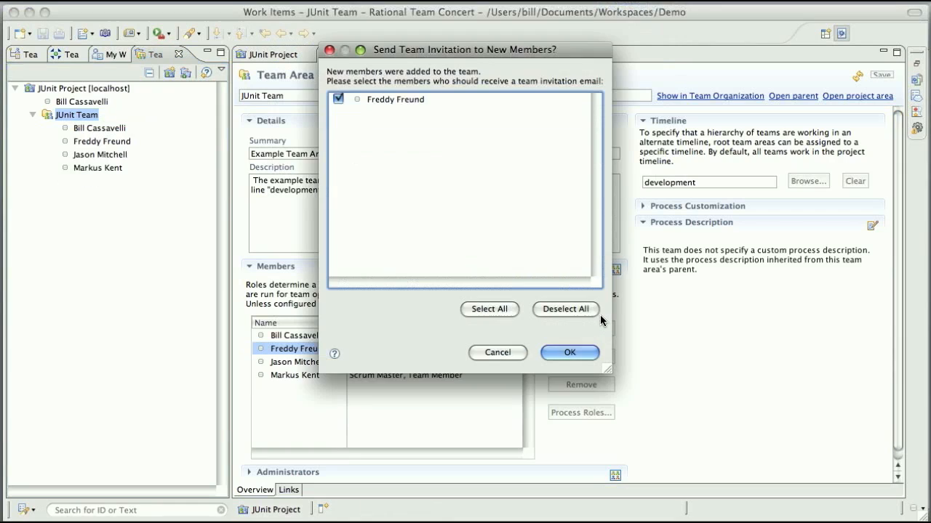
pyautogui.click(570, 354)
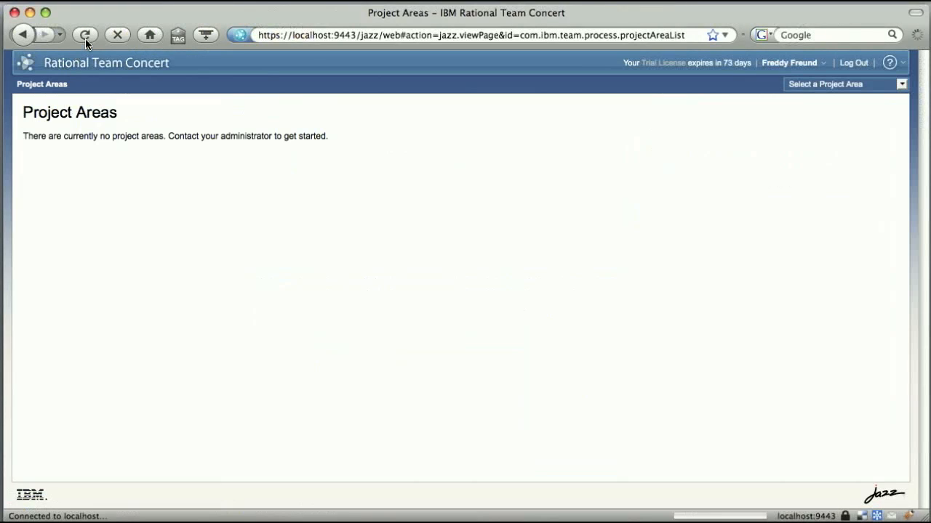
# Reload so JUnit Project appears under My Project Areas, then open JUnit Project
pyautogui.click(84, 35)
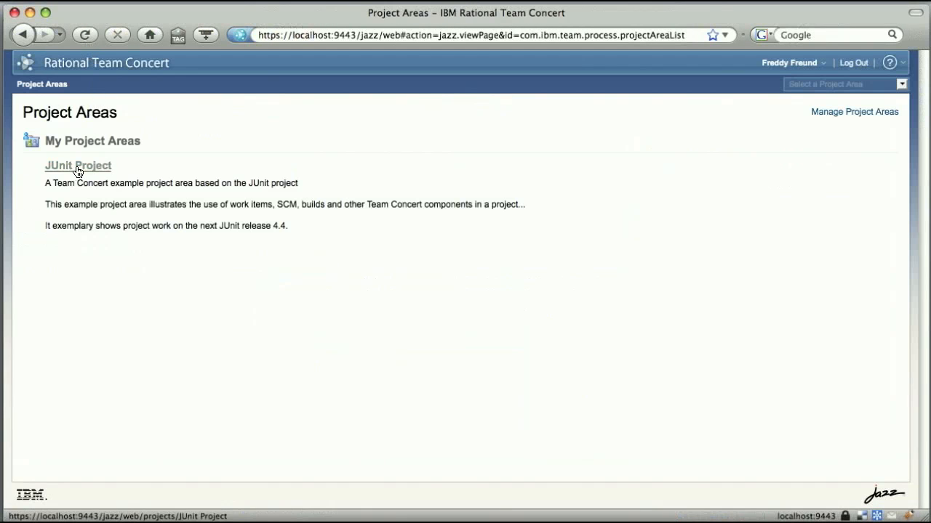
pyautogui.click(78, 165)
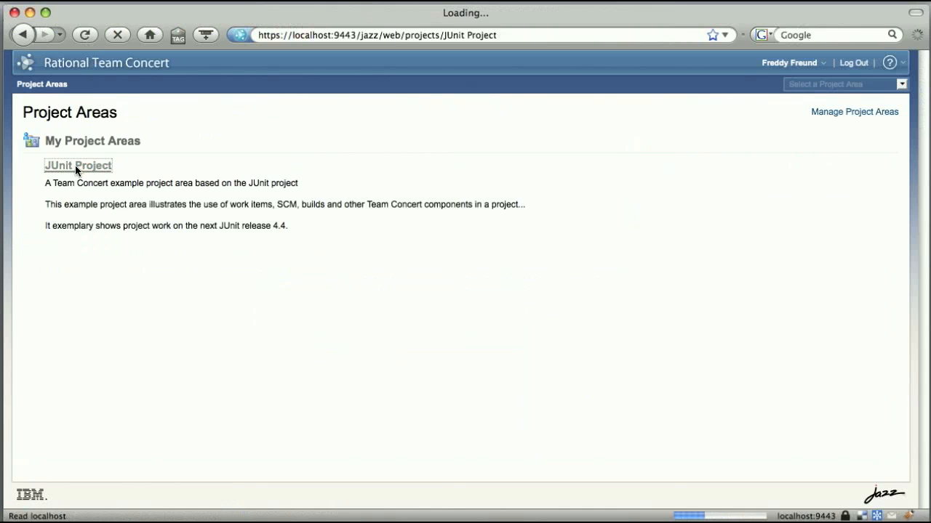
pyautogui.click(79, 165)
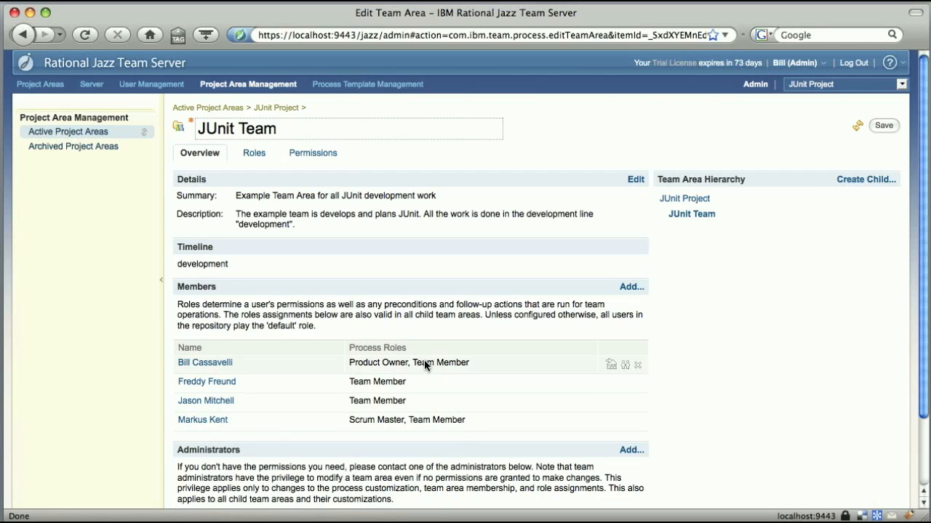
pyautogui.moveTo(425, 427)
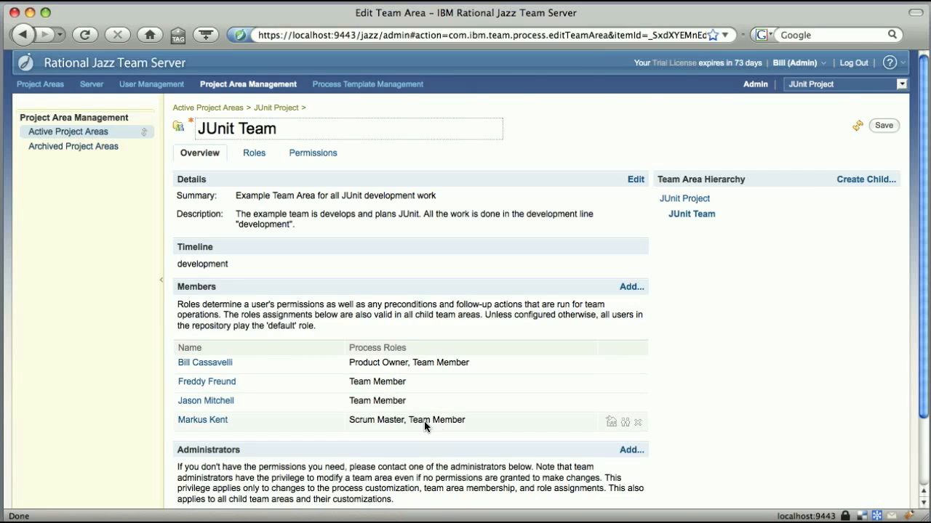
pyautogui.moveTo(570, 427)
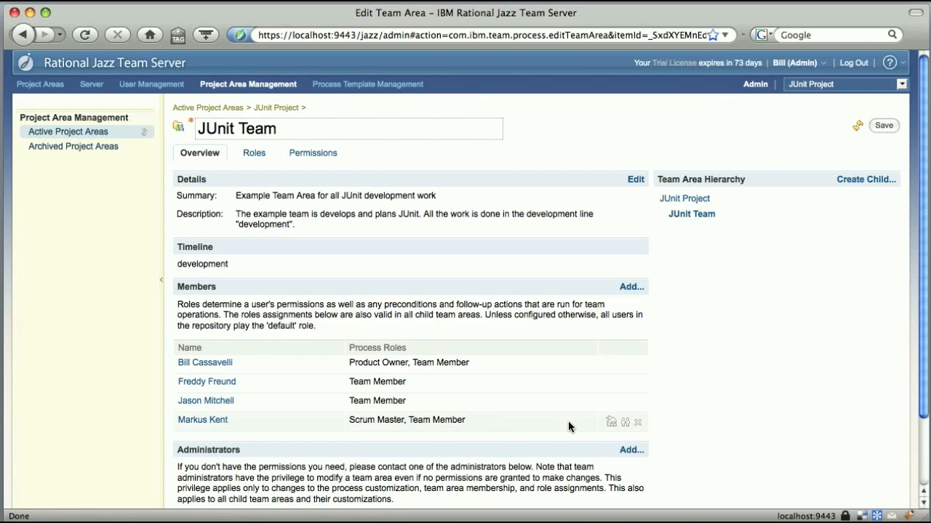
pyautogui.moveTo(622, 427)
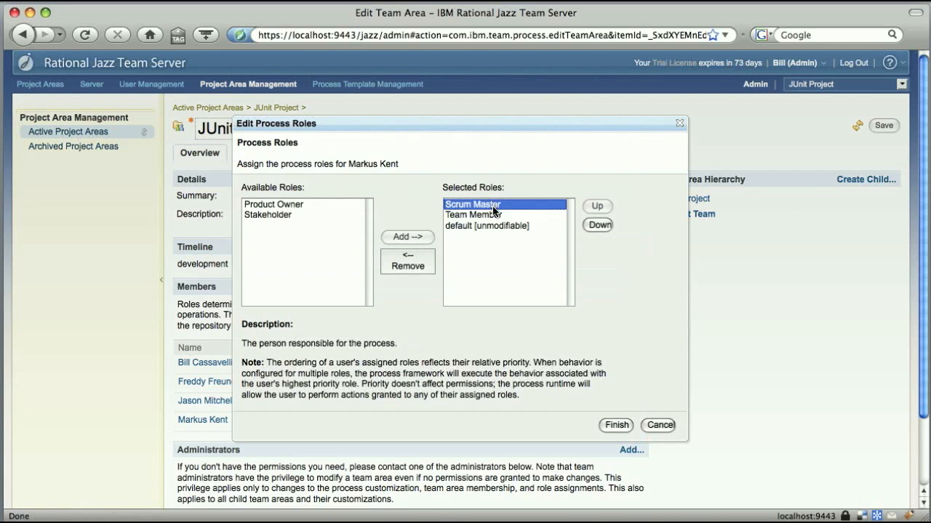
pyautogui.click(407, 265)
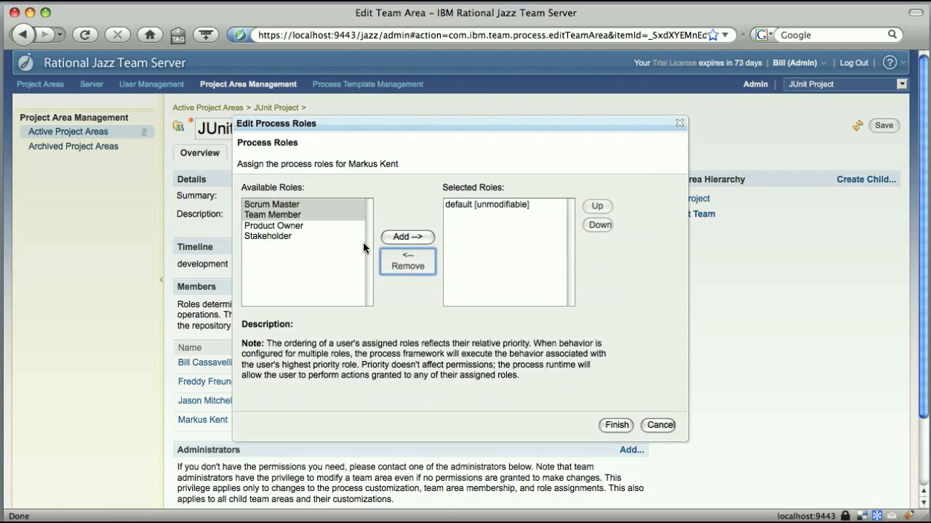
pyautogui.click(407, 236)
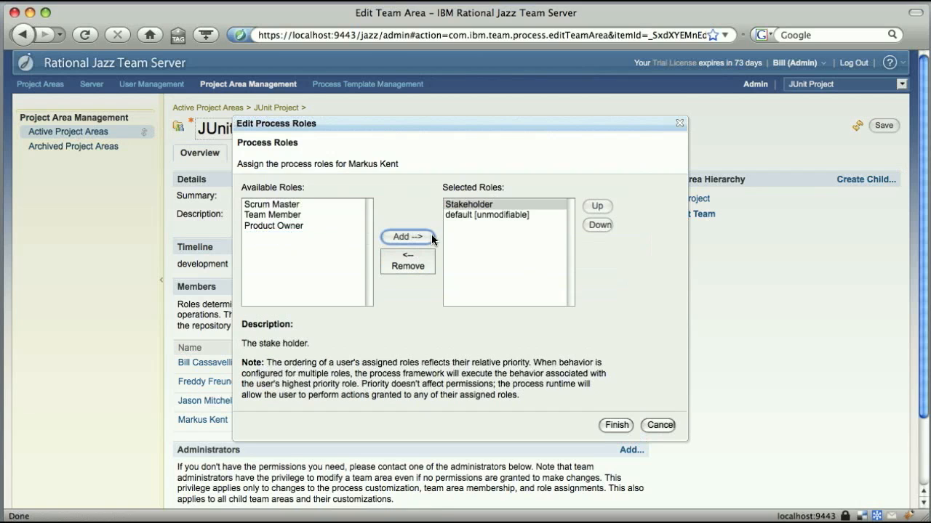
pyautogui.click(615, 425)
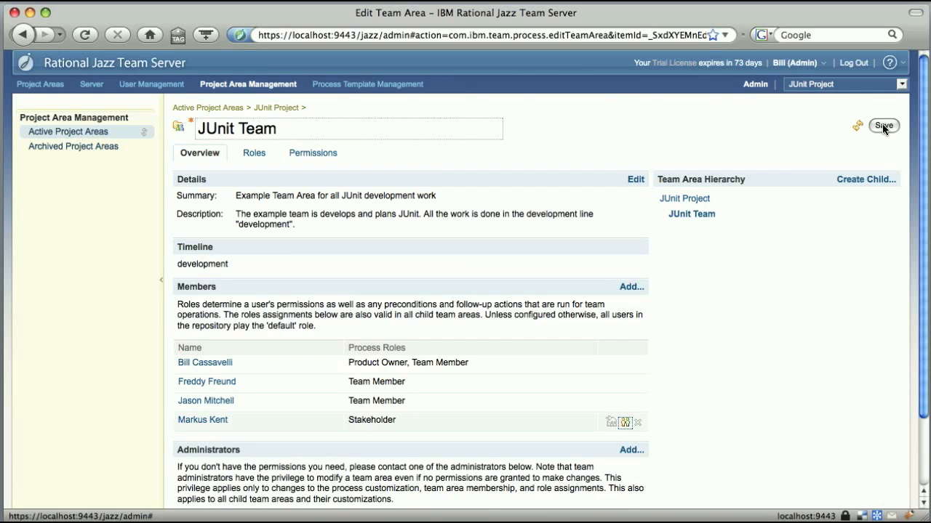
pyautogui.click(884, 125)
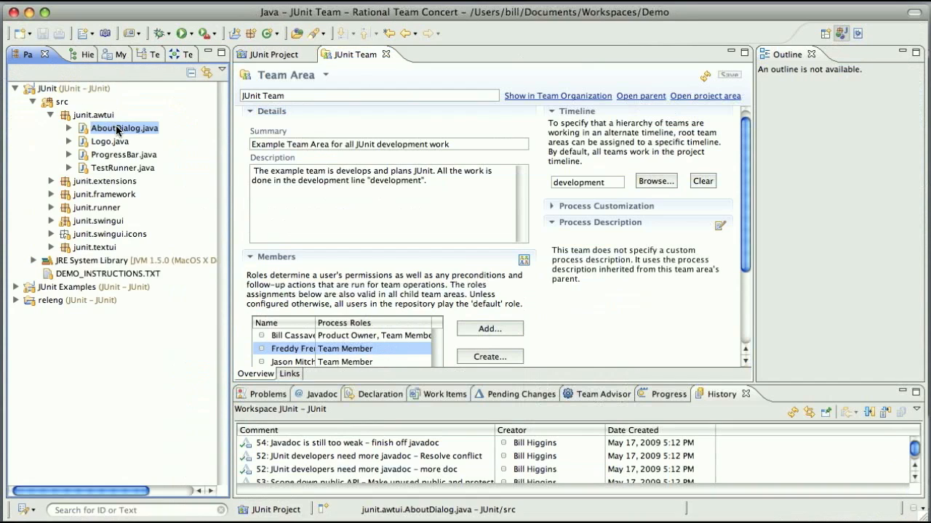
# Add a // comment line near the top of AboutDialog.java
pyautogui.doubleClick(124, 128)
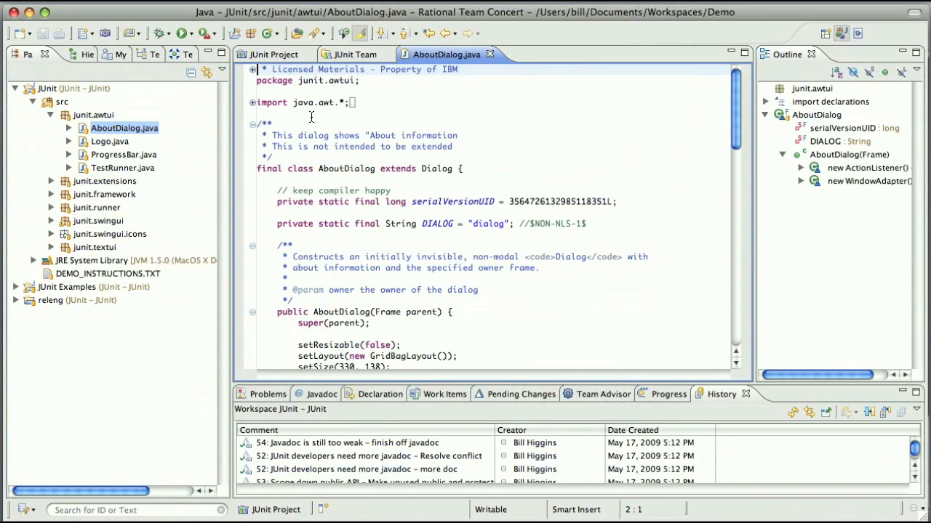
pyautogui.write('// a comment')
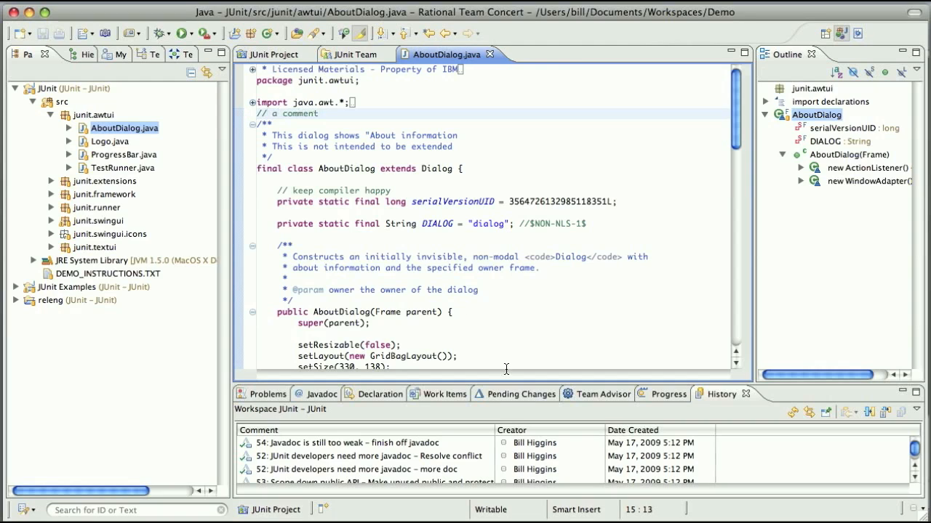
# Describe the outgoing change set in Pending Changes as 'Added a comment'
pyautogui.click(521, 393)
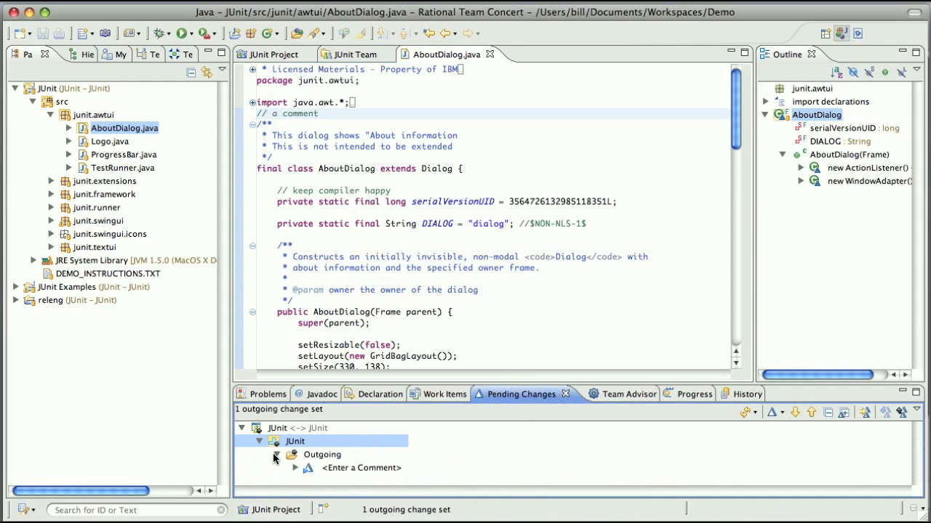
pyautogui.click(276, 454)
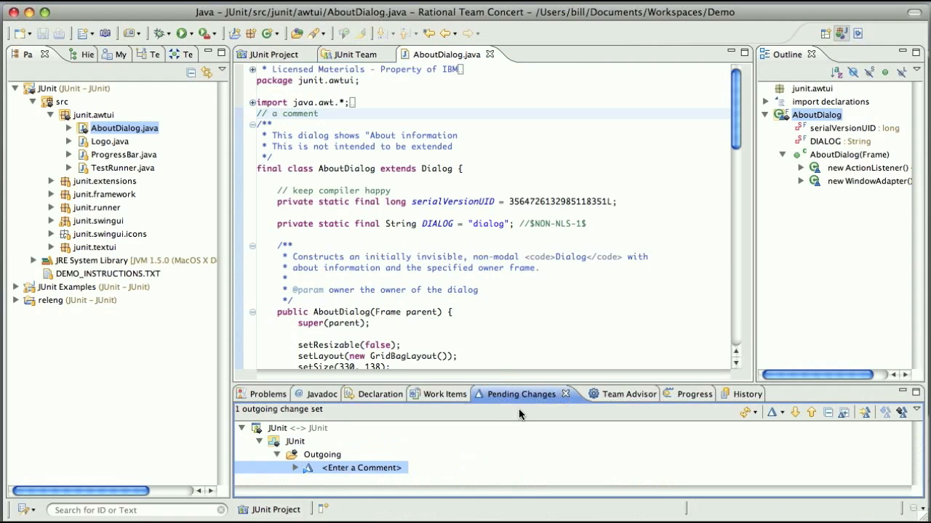
pyautogui.write('Added a comment')
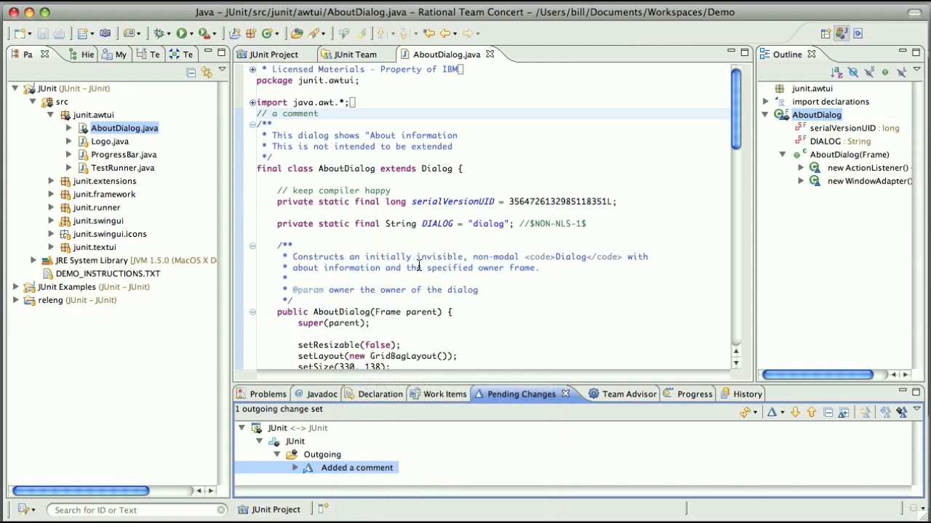
# Attempt to deliver 'Added a comment' and enlarge the Permission Denied explanation in Team Advisor
pyautogui.click(602, 394)
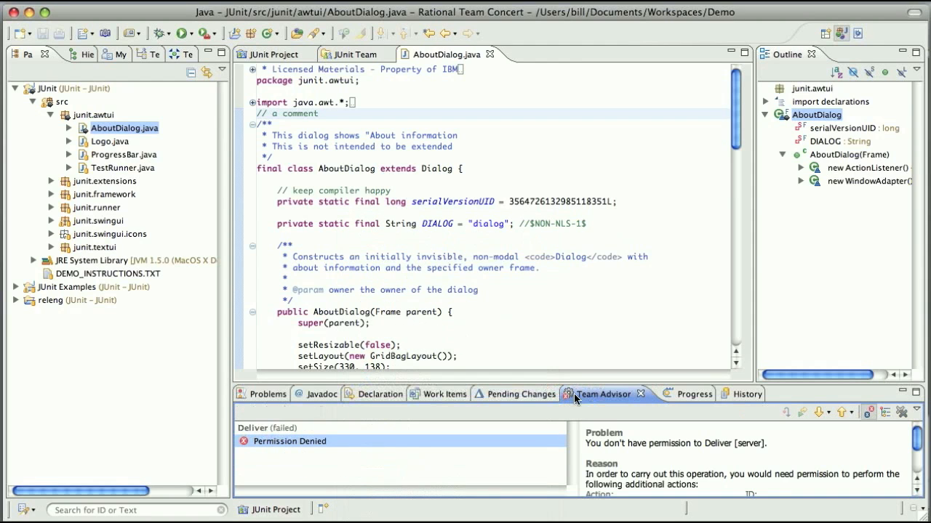
pyautogui.doubleClick(602, 392)
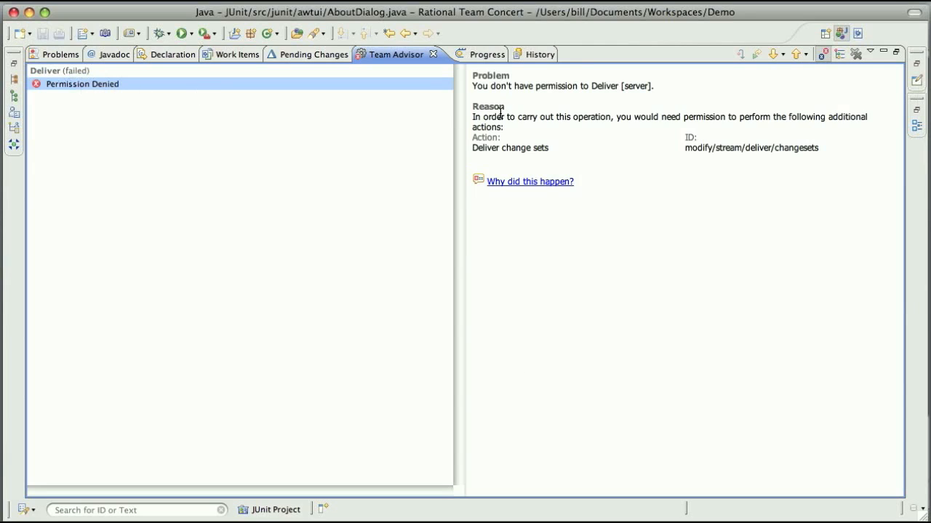
pyautogui.moveTo(798, 119)
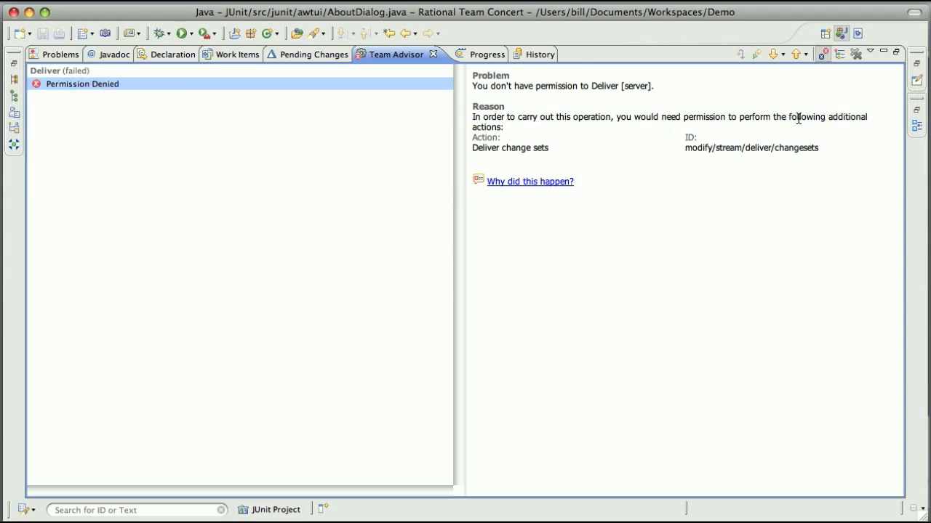
pyautogui.moveTo(486, 138)
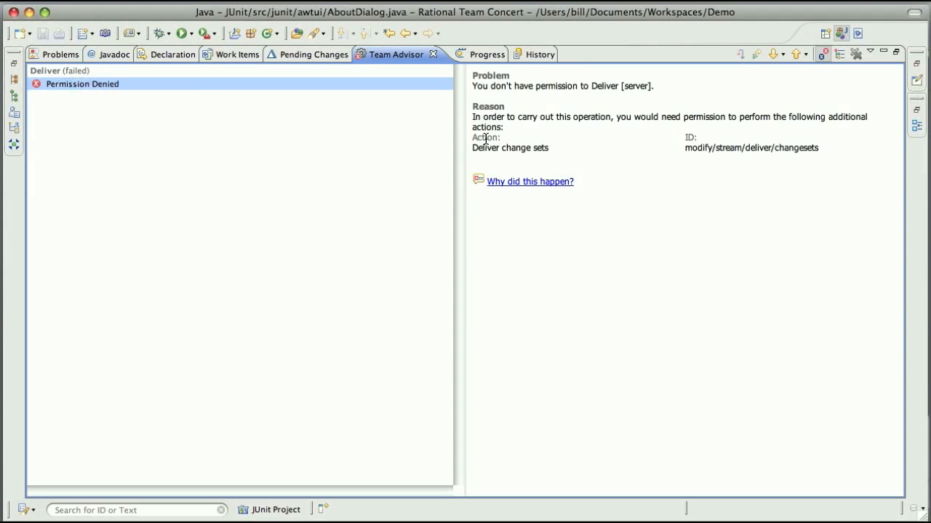
pyautogui.moveTo(488, 163)
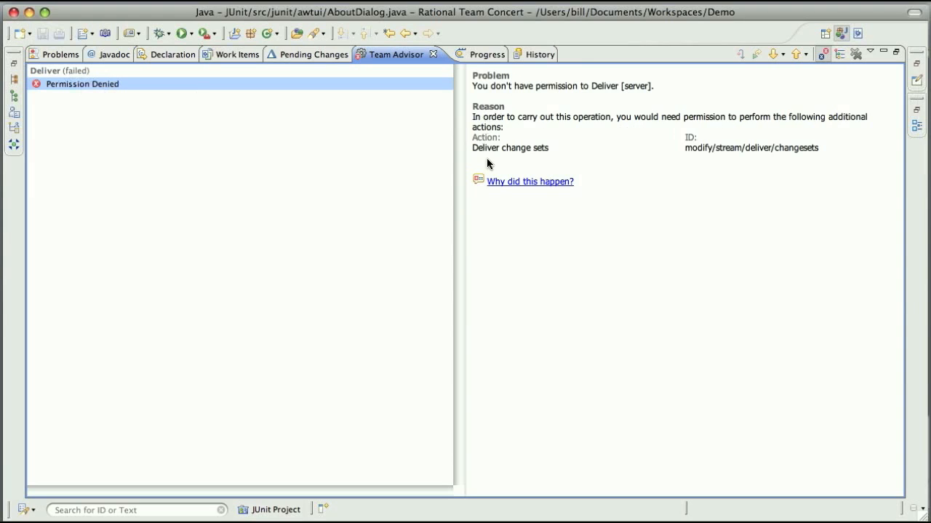
pyautogui.moveTo(500, 187)
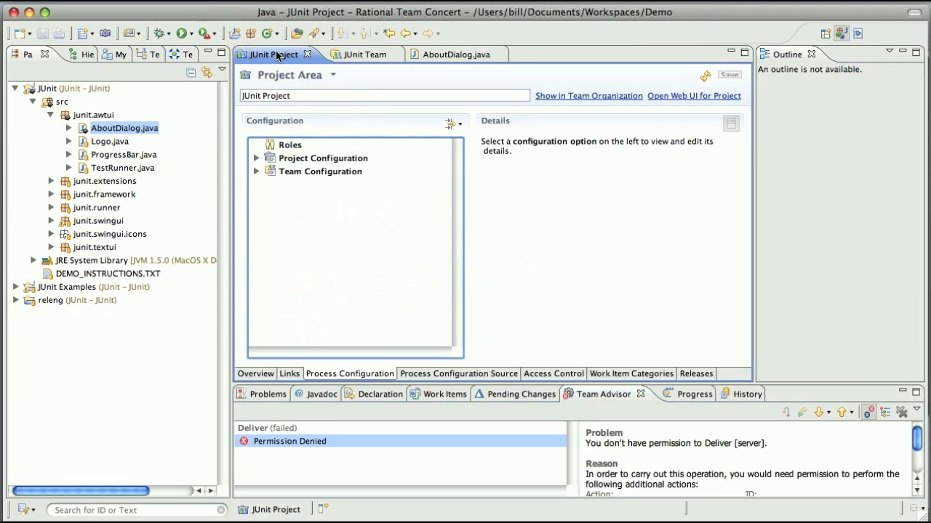
# Show the Stakeholder role's permissions under JUnit Team Configuration
pyautogui.click(256, 172)
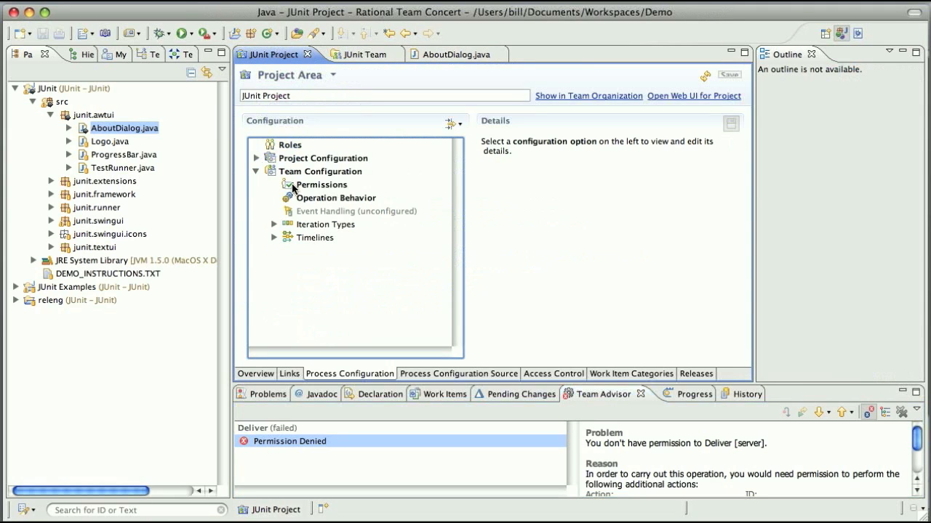
pyautogui.click(320, 184)
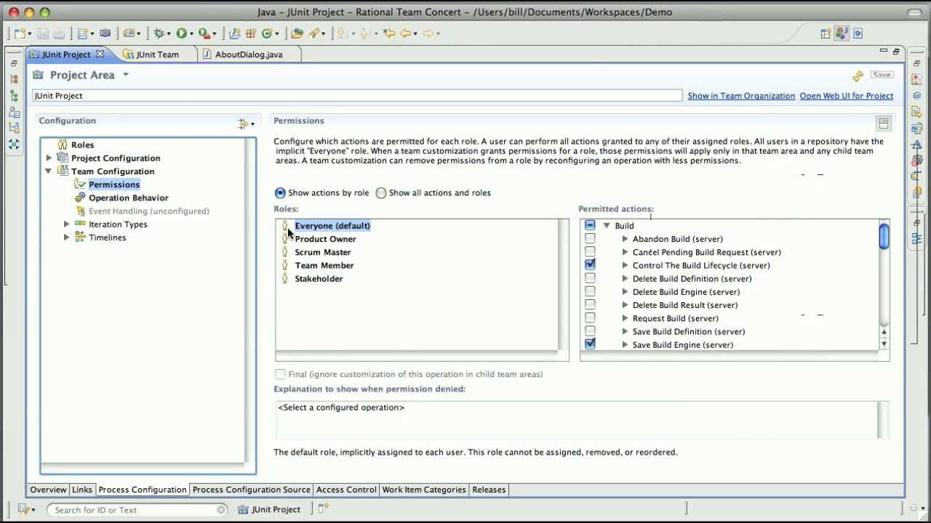
pyautogui.moveTo(323, 297)
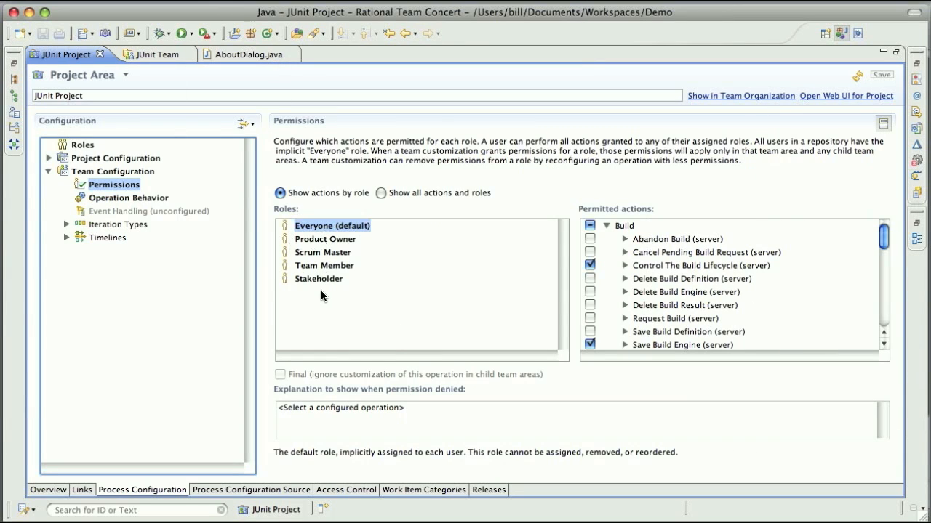
pyautogui.click(318, 279)
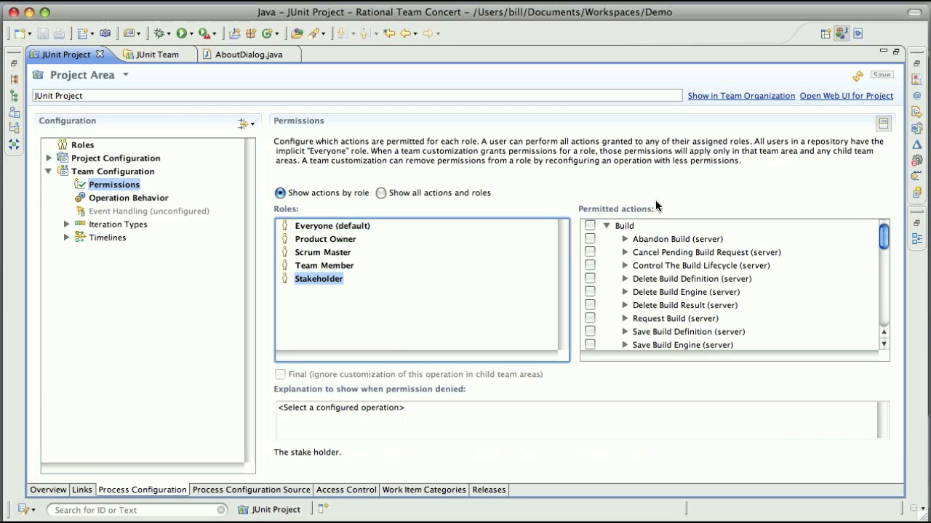
pyautogui.moveTo(627, 268)
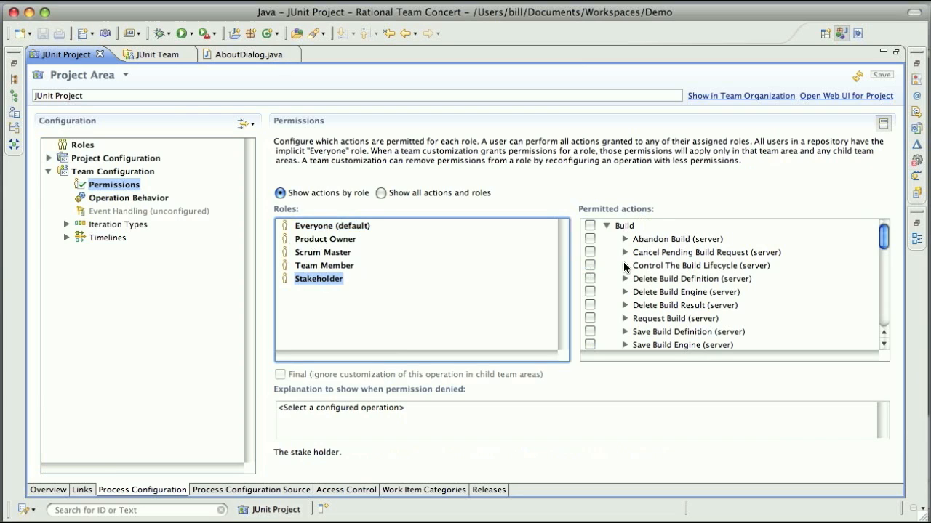
# Check Source Control permissions lack Deliver for Stakeholder, then compare with Team Member
pyautogui.scroll(-3)
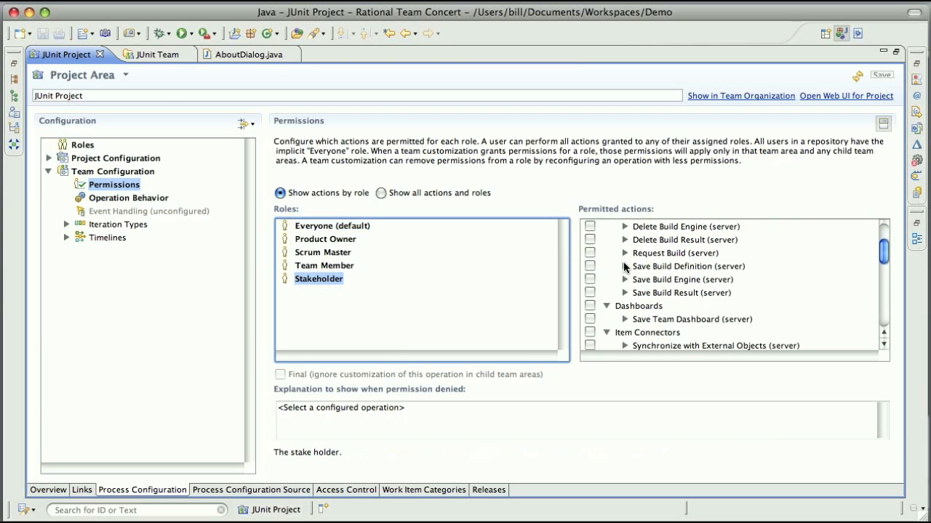
pyautogui.scroll(-3)
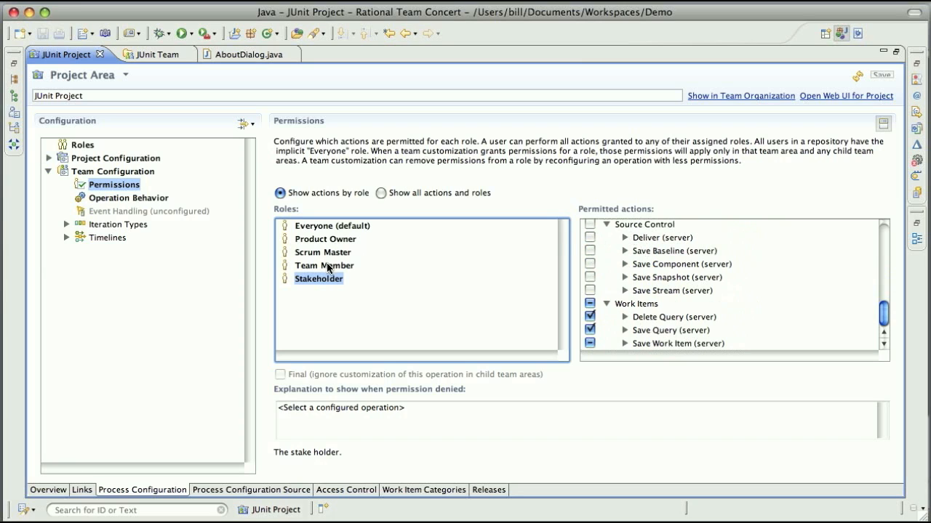
pyautogui.click(325, 264)
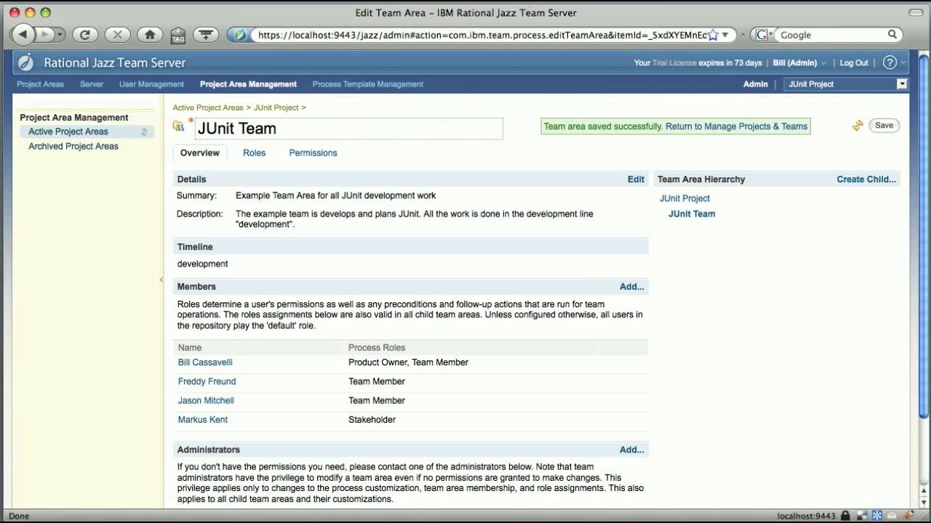
pyautogui.moveTo(625, 422)
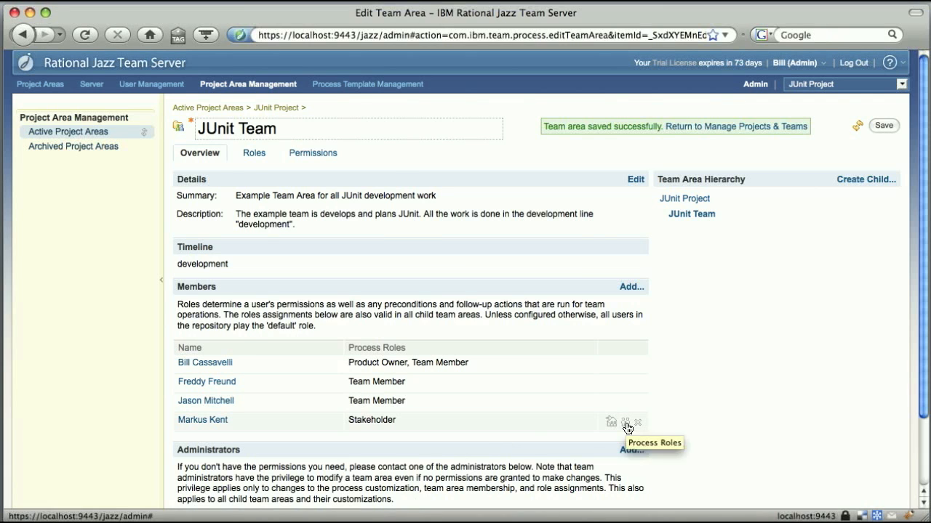
pyautogui.click(625, 422)
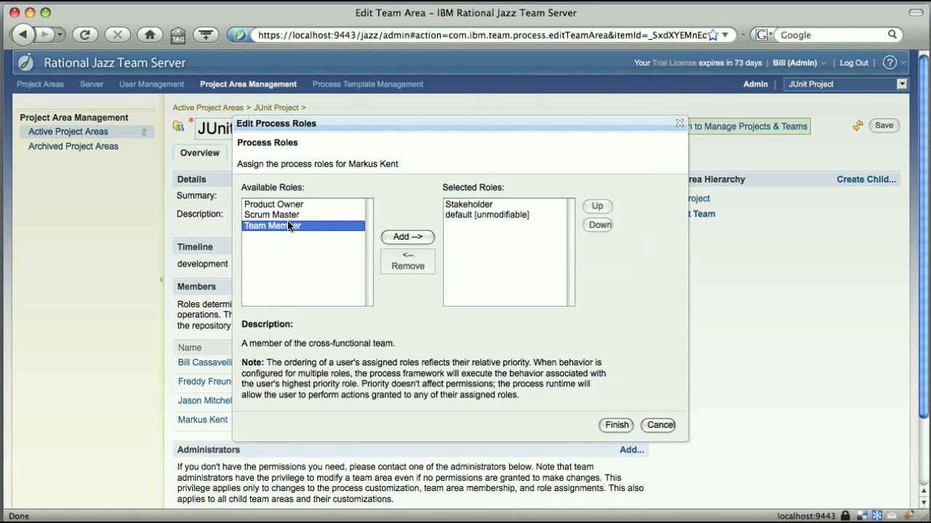
pyautogui.click(407, 237)
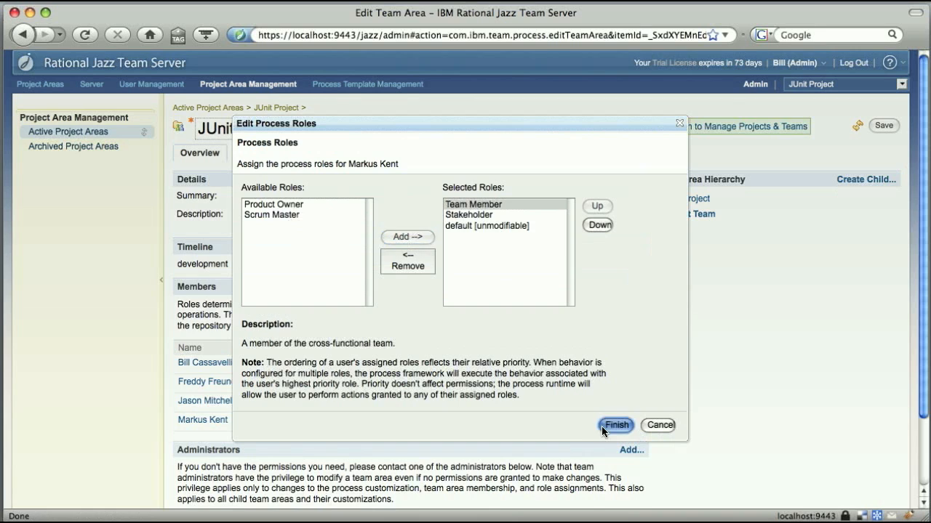
pyautogui.click(615, 424)
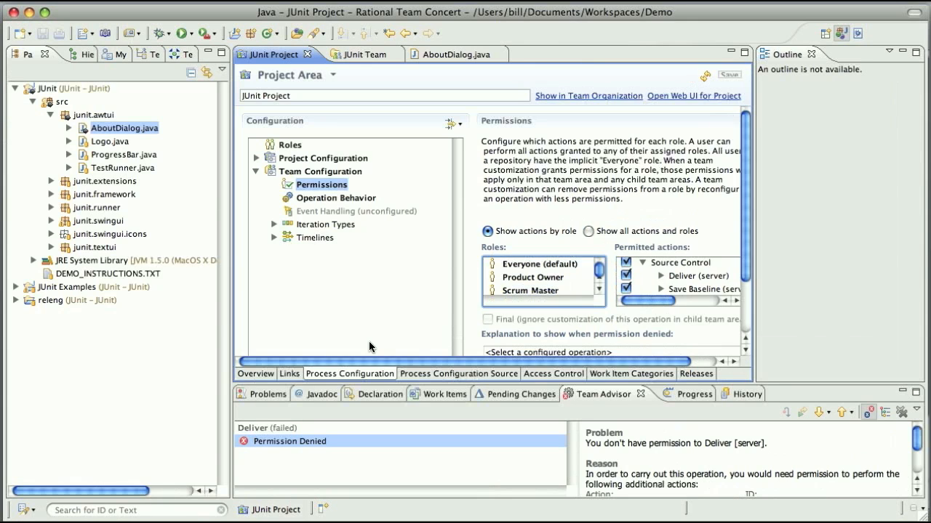
# Show Pending Changes with the outgoing 'Added a comment' change set
pyautogui.click(519, 393)
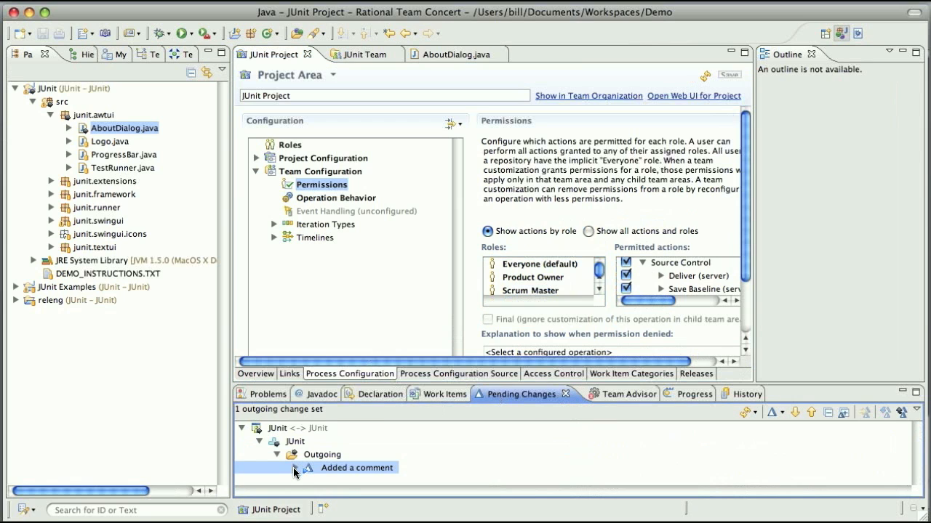